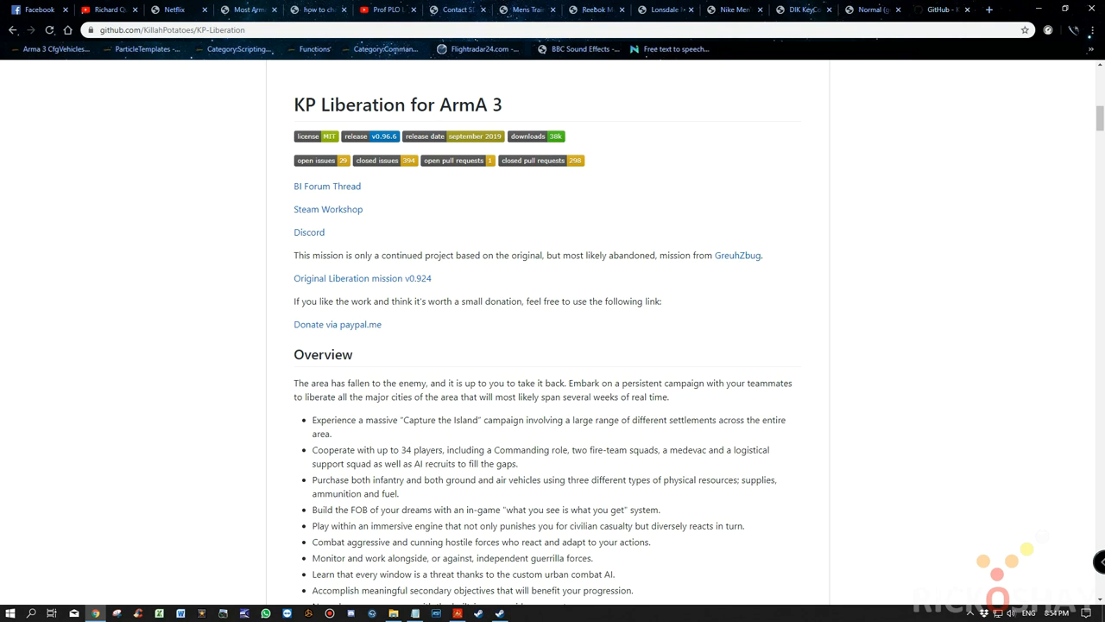
Step: Scroll through the installation notes and bring ROS_repair.sqf with its player addAction code into view
{"action": "scroll", "scroll_direction": "down", "scroll_amount": 3}
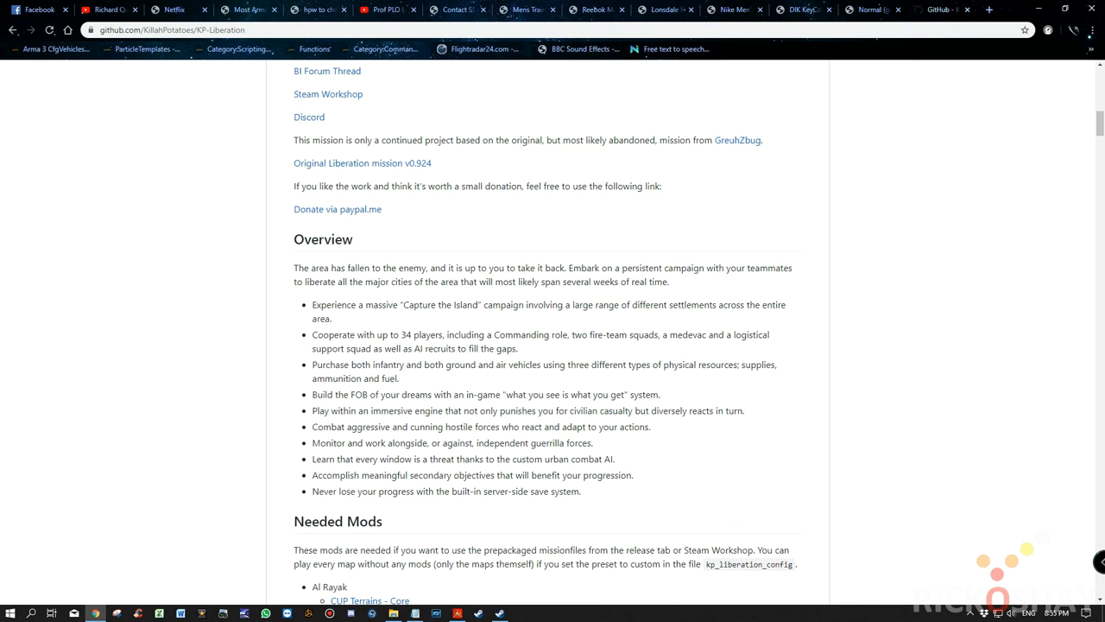
{"action": "scroll", "scroll_direction": "down", "scroll_amount": 3}
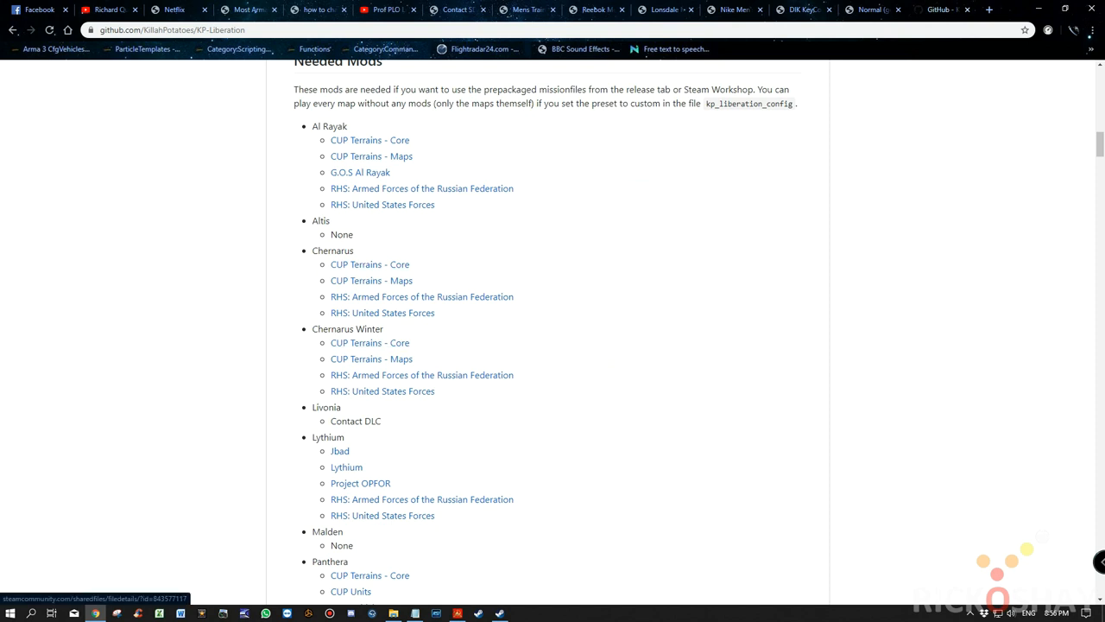
{"action": "scroll", "scroll_direction": "down", "scroll_amount": 3}
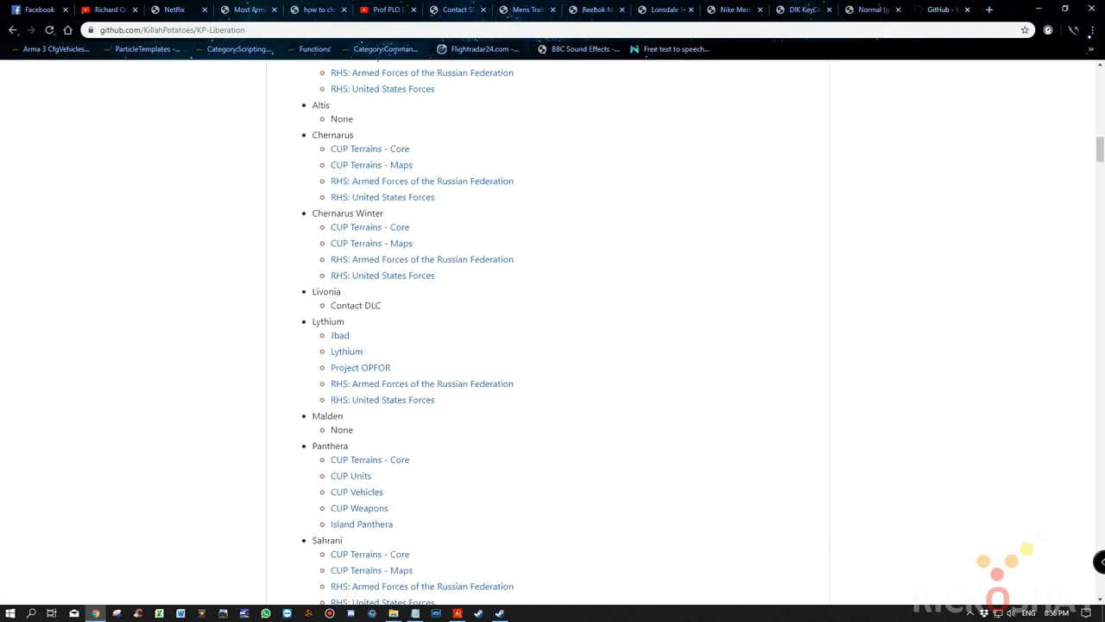
{"action": "scroll", "scroll_direction": "up", "scroll_amount": 3}
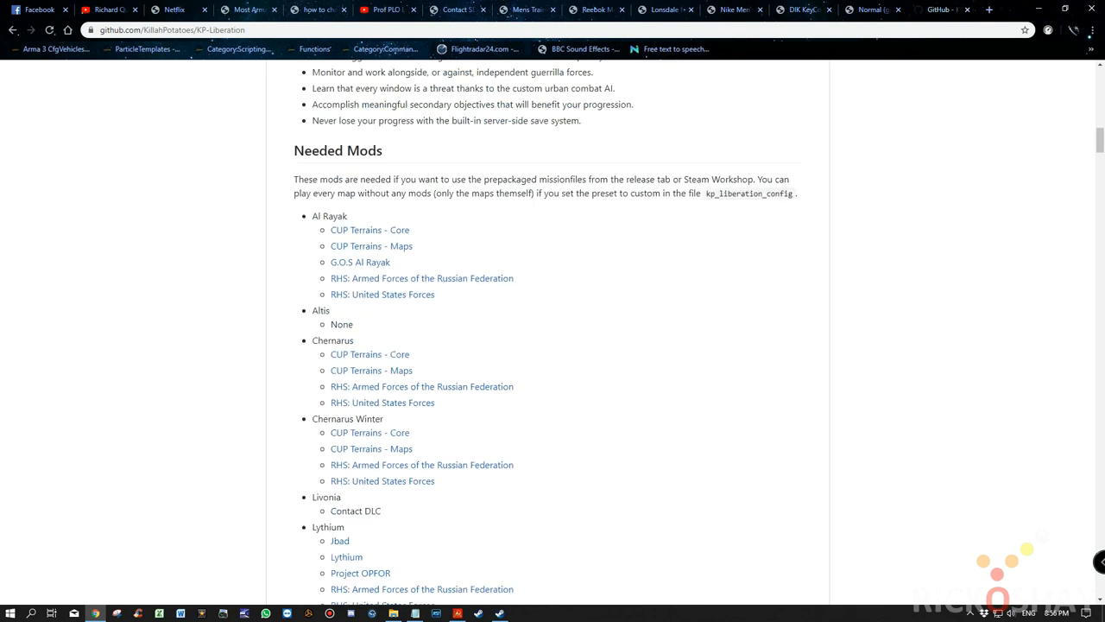
{"action": "scroll", "scroll_direction": "up", "scroll_amount": 3}
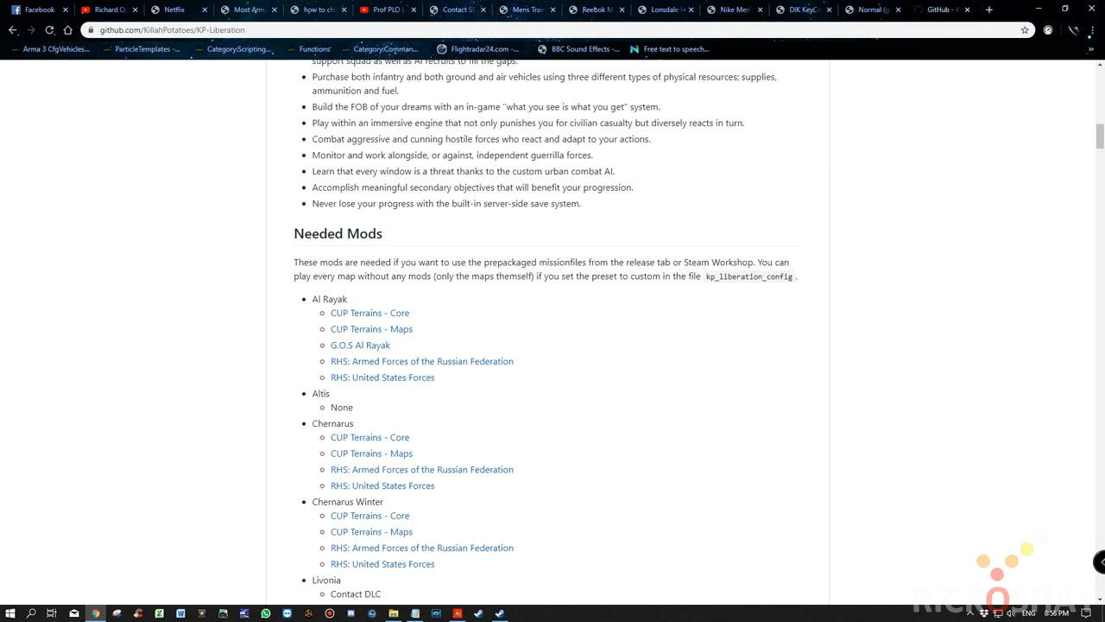
{"action": "scroll", "scroll_direction": "up", "scroll_amount": 3}
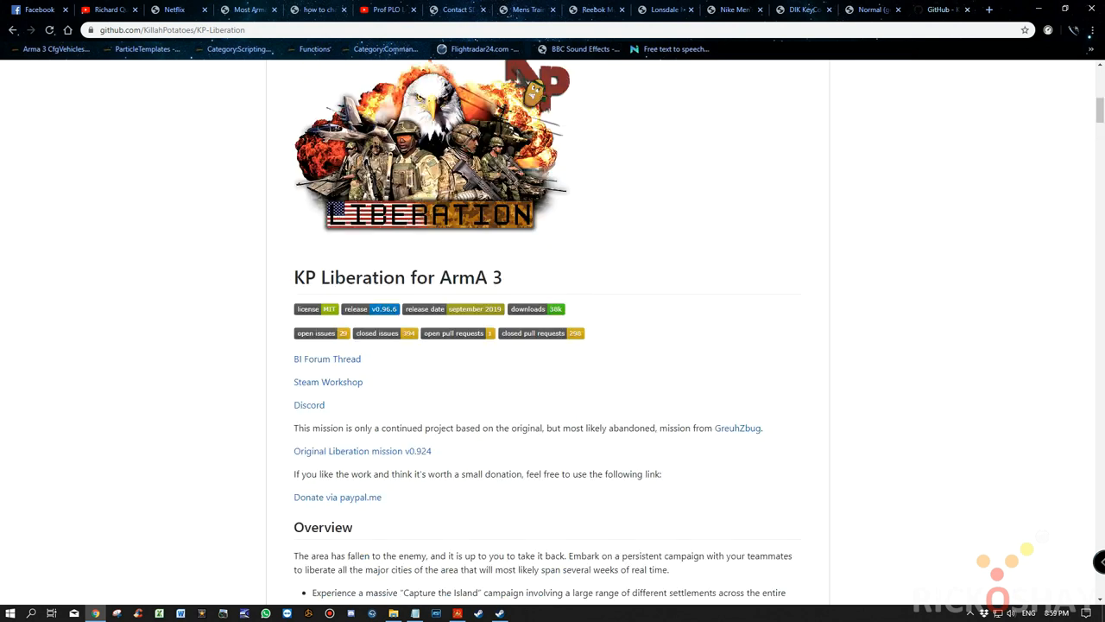
{"action": "left_click", "coordinate": [540, 153]}
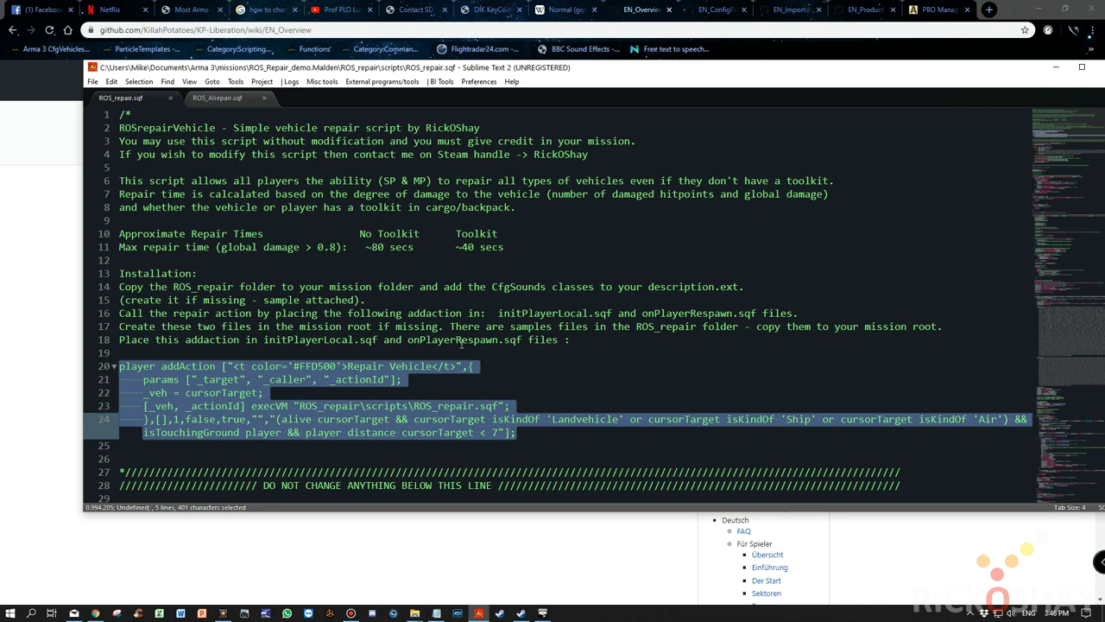
{"action": "mouse_move", "coordinate": [544, 383]}
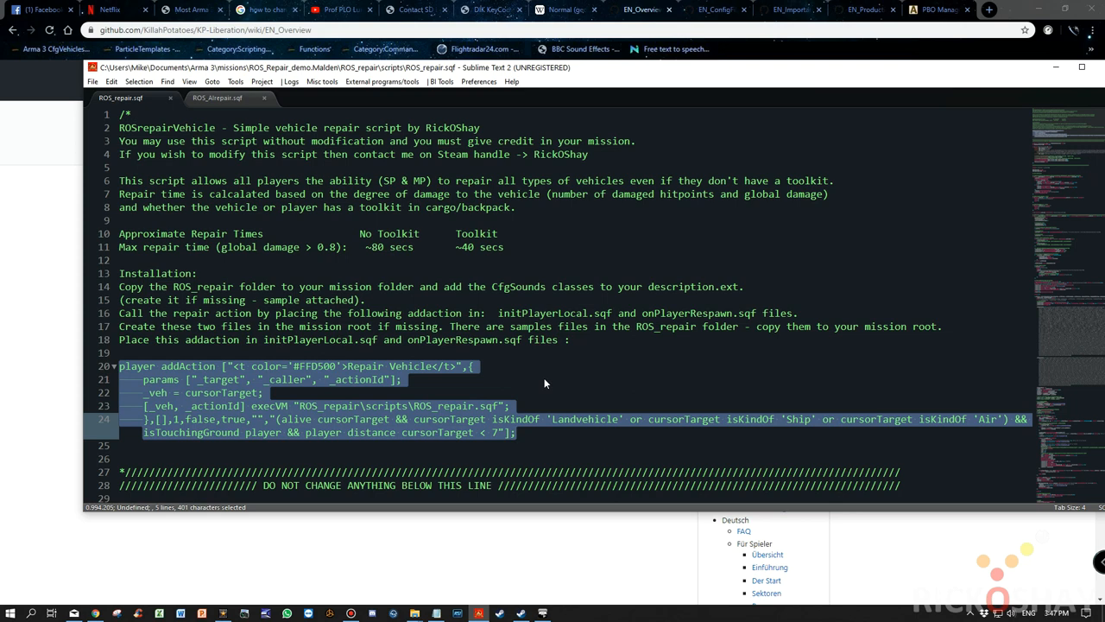
{"action": "mouse_move", "coordinate": [320, 570]}
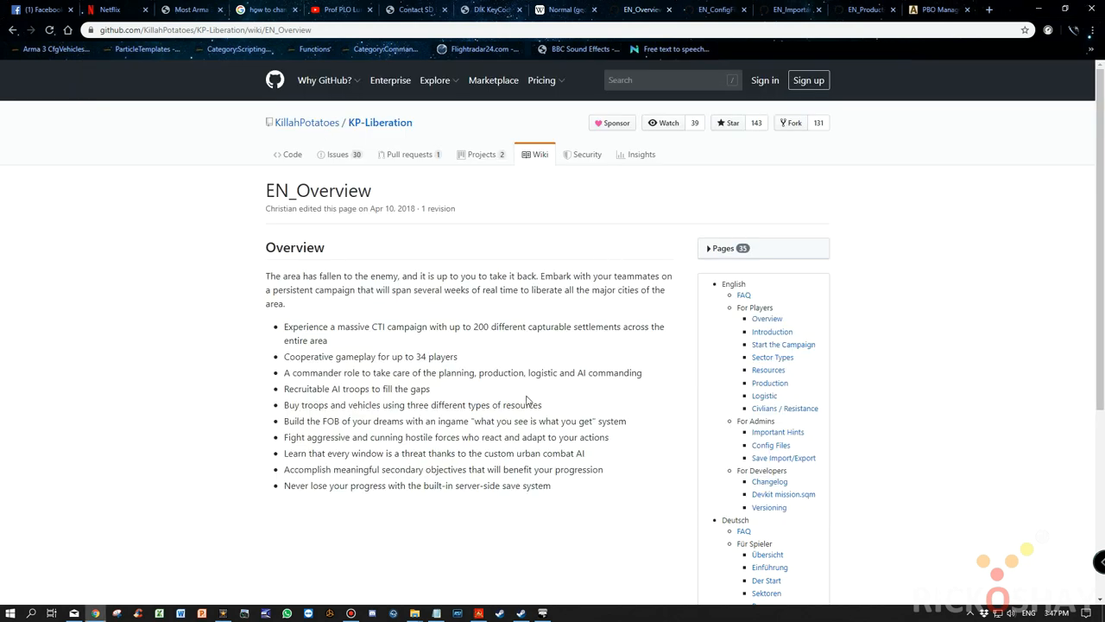
{"action": "mouse_move", "coordinate": [456, 514]}
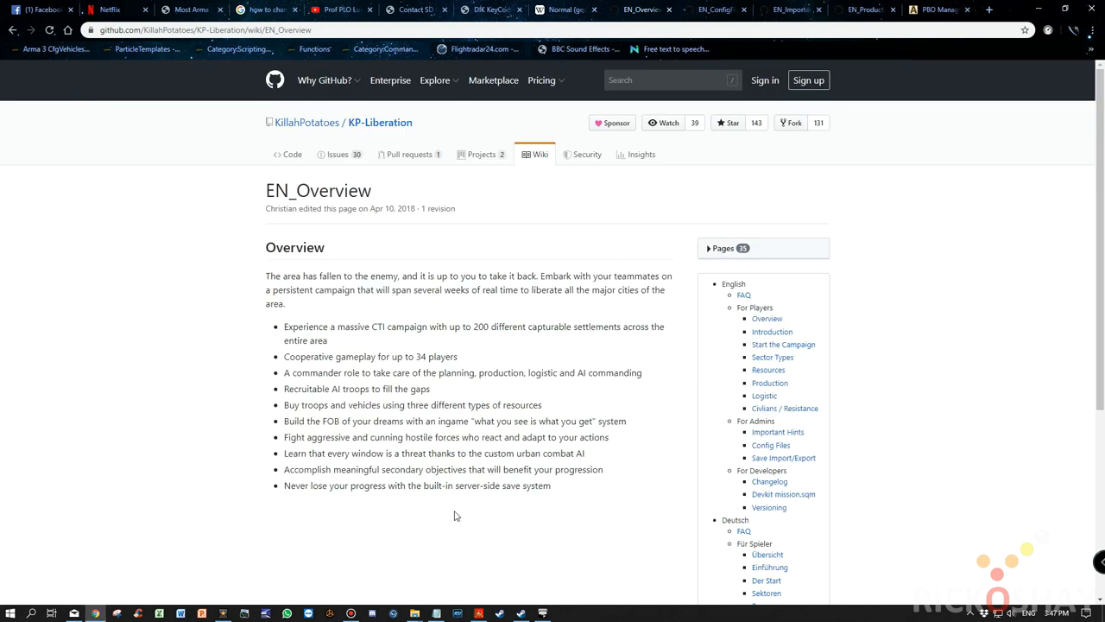
{"action": "mouse_move", "coordinate": [418, 518]}
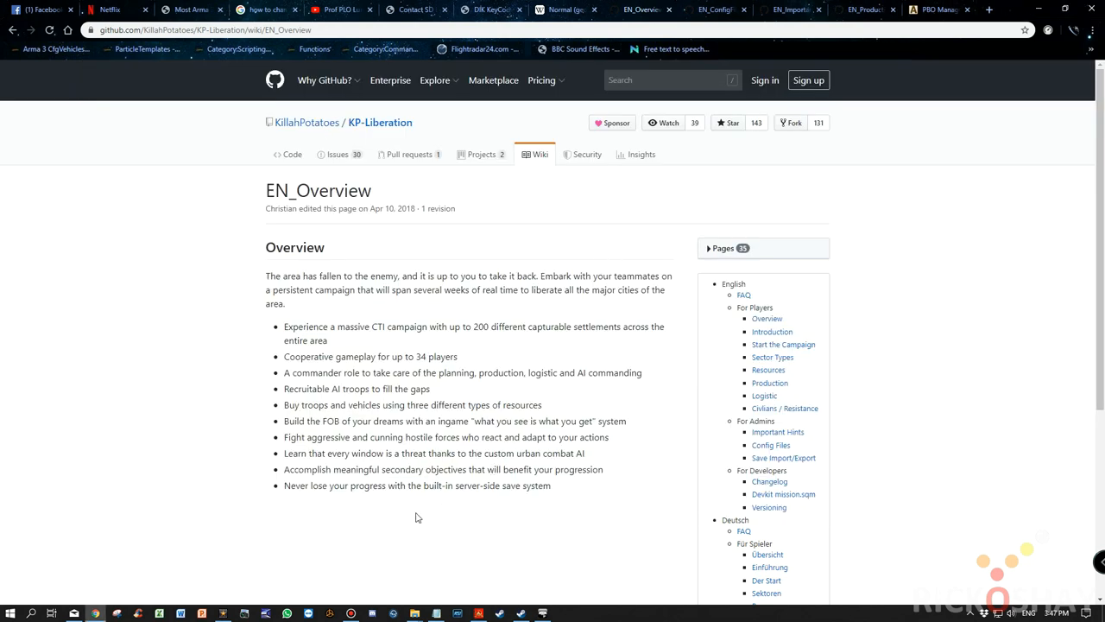
{"action": "mouse_move", "coordinate": [432, 591]}
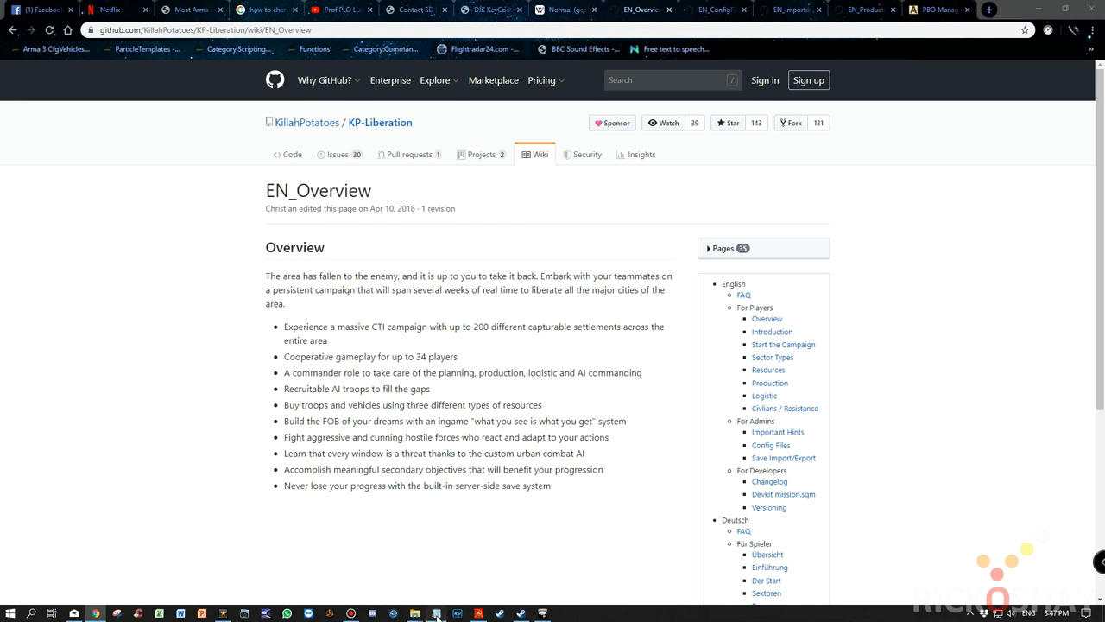
Step: Leave the KP Liberation EN_Overview wiki page for the Notepad notes on the desktop
{"action": "left_click", "coordinate": [435, 613]}
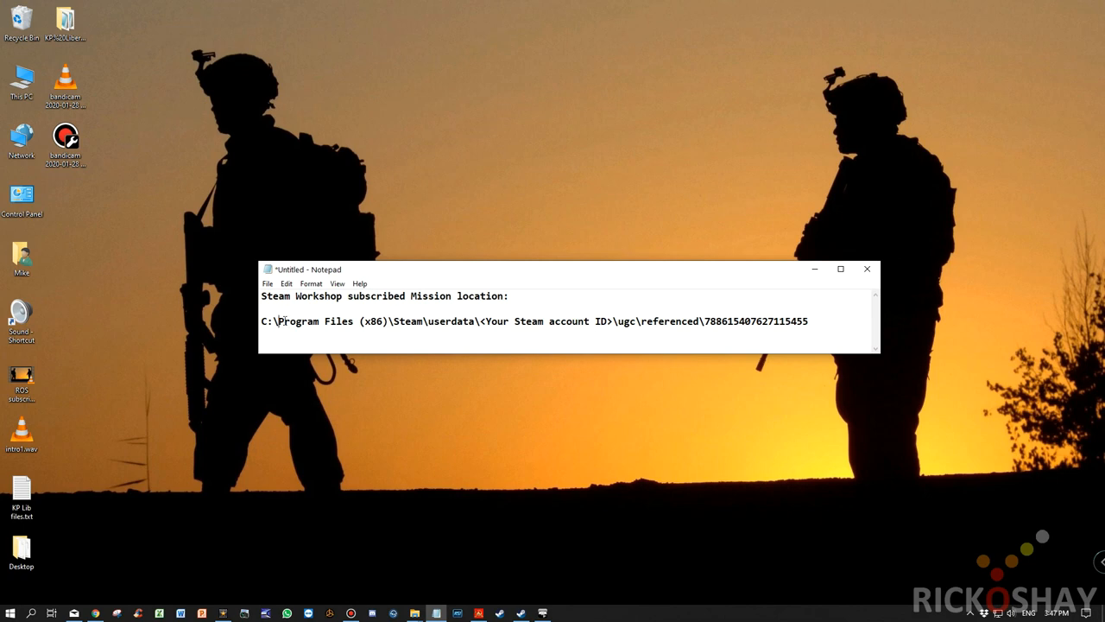
Step: Highlight the account ID placeholder, ugc, referenced and workshop number in the path, then minimize the note
{"action": "left_click_drag", "start_coordinate": [478, 319], "coordinate": [587, 319]}
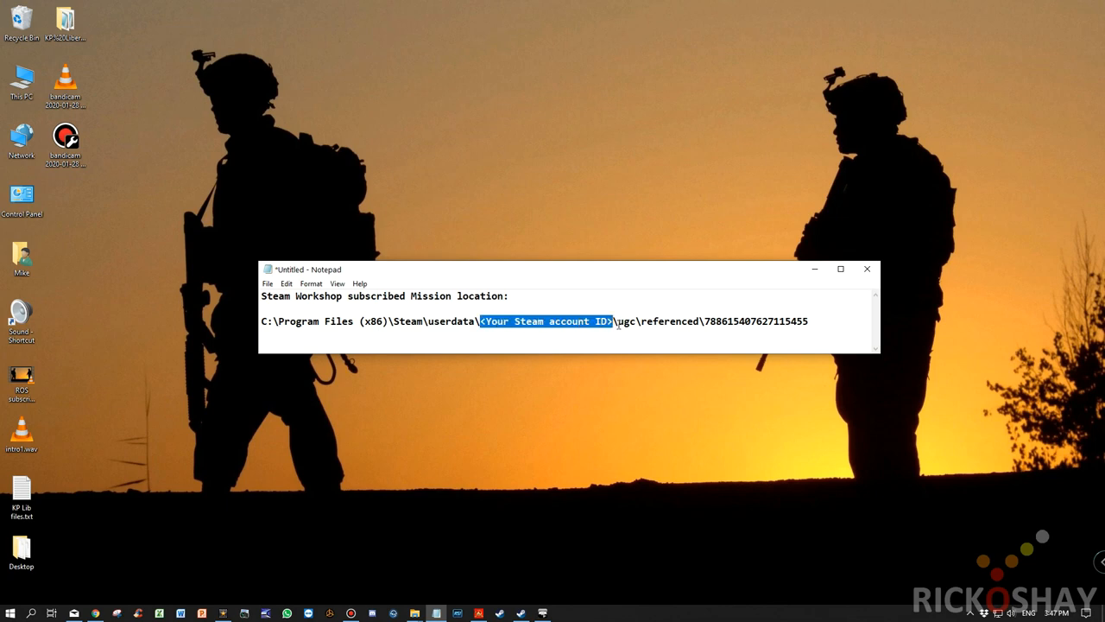
{"action": "double_click", "coordinate": [625, 319]}
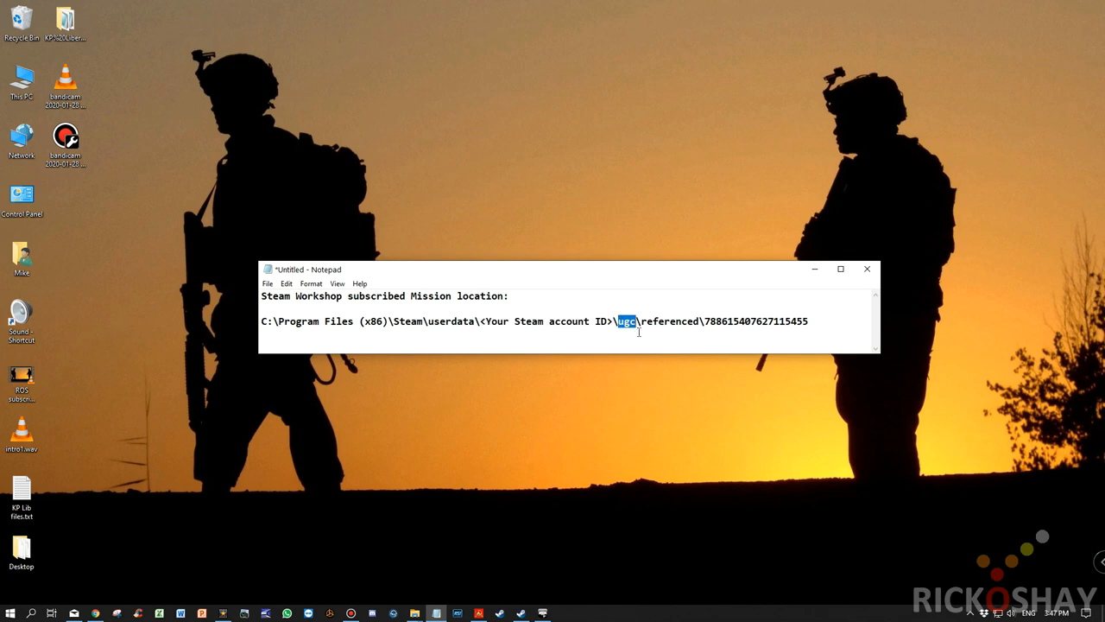
{"action": "double_click", "coordinate": [670, 319]}
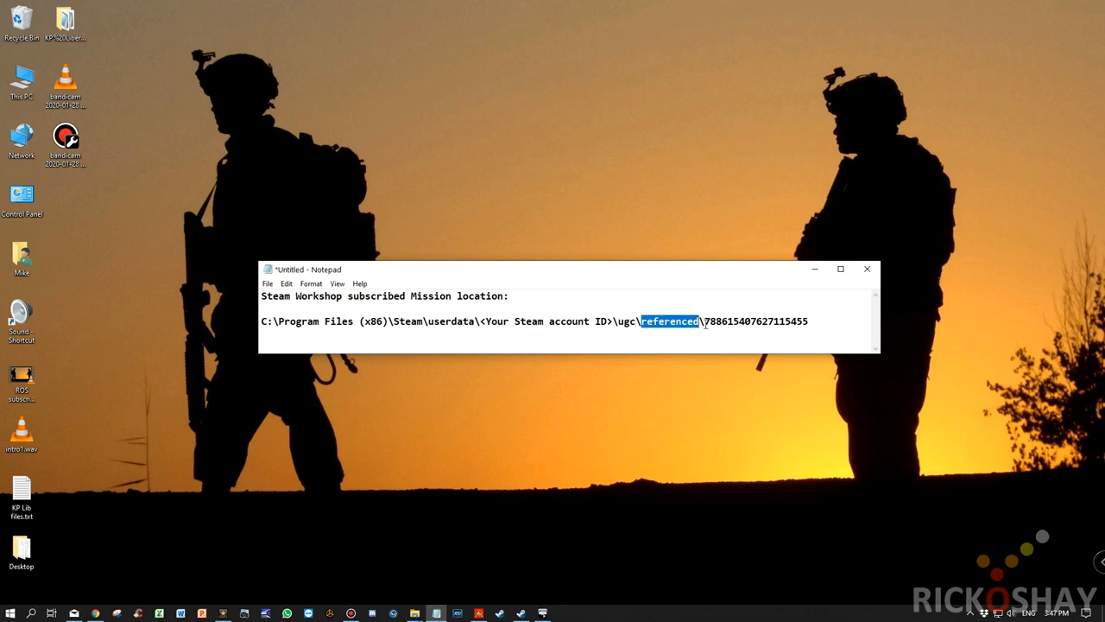
{"action": "double_click", "coordinate": [756, 319]}
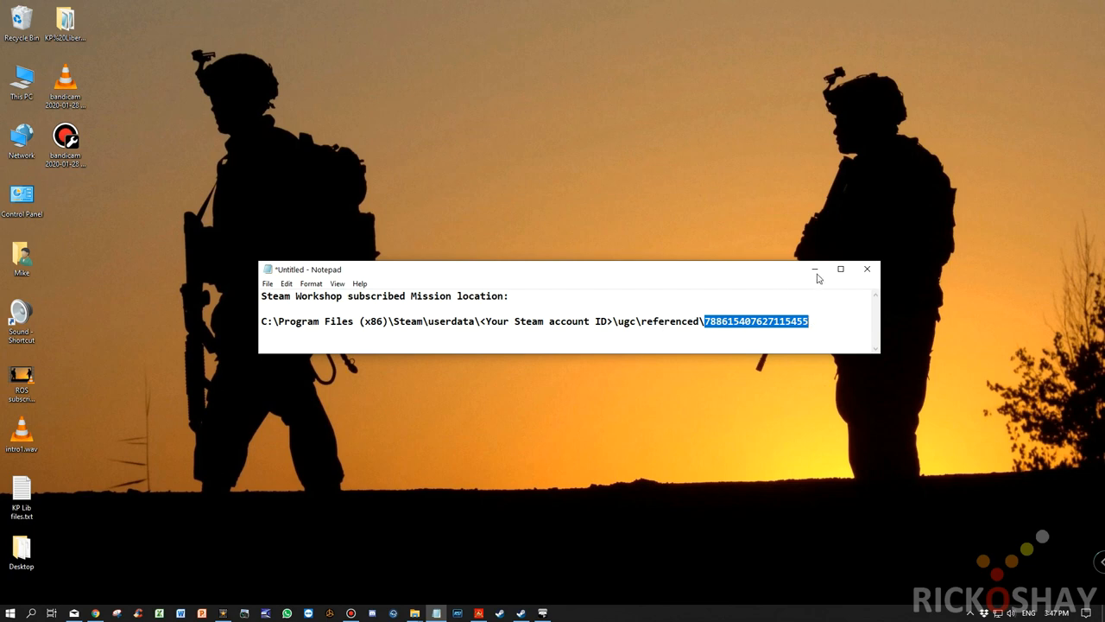
{"action": "mouse_move", "coordinate": [815, 270]}
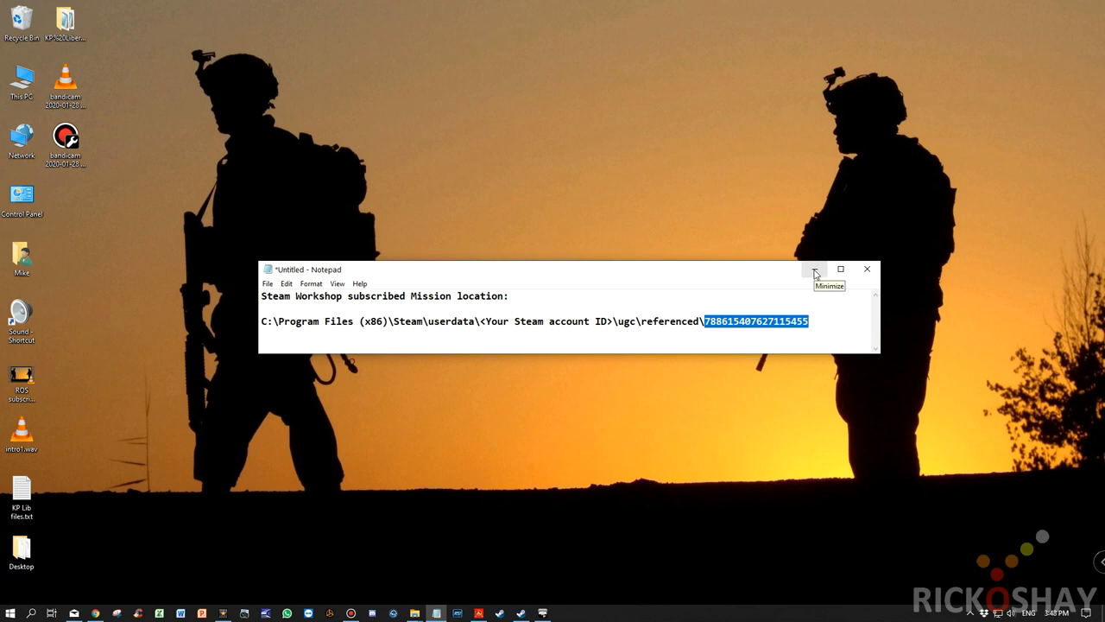
{"action": "left_click", "coordinate": [815, 269]}
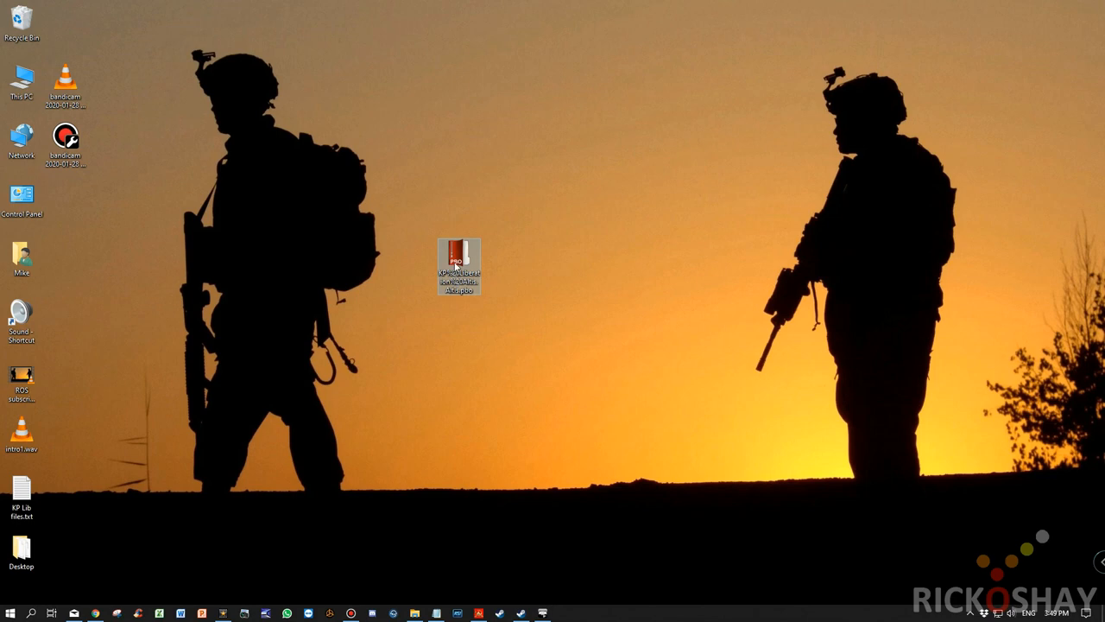
{"action": "mouse_move", "coordinate": [459, 259]}
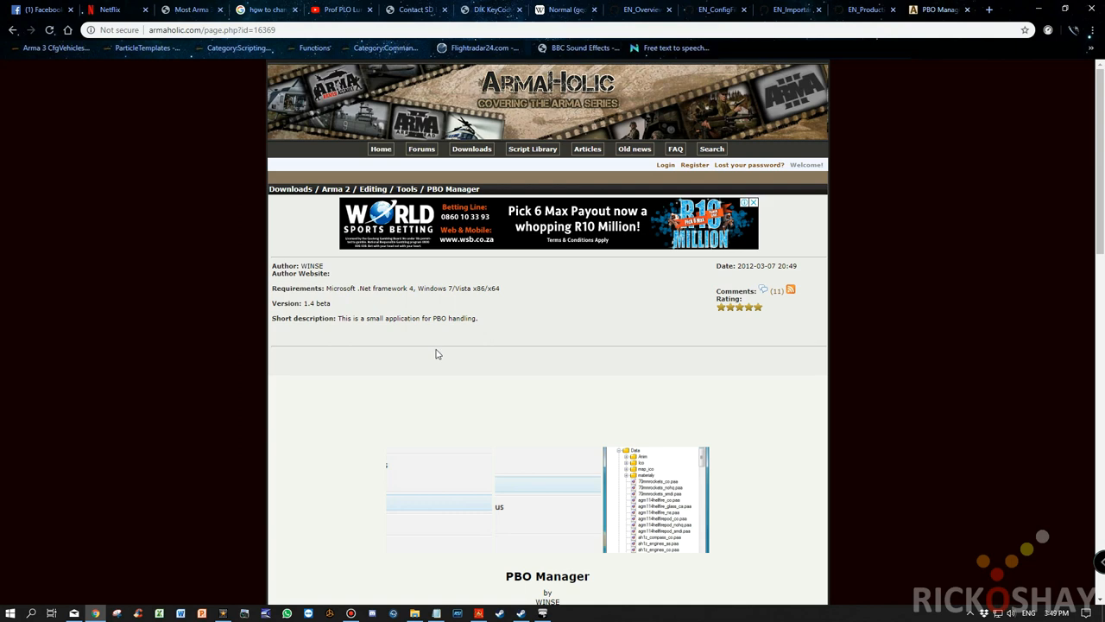
{"action": "mouse_move", "coordinate": [444, 397]}
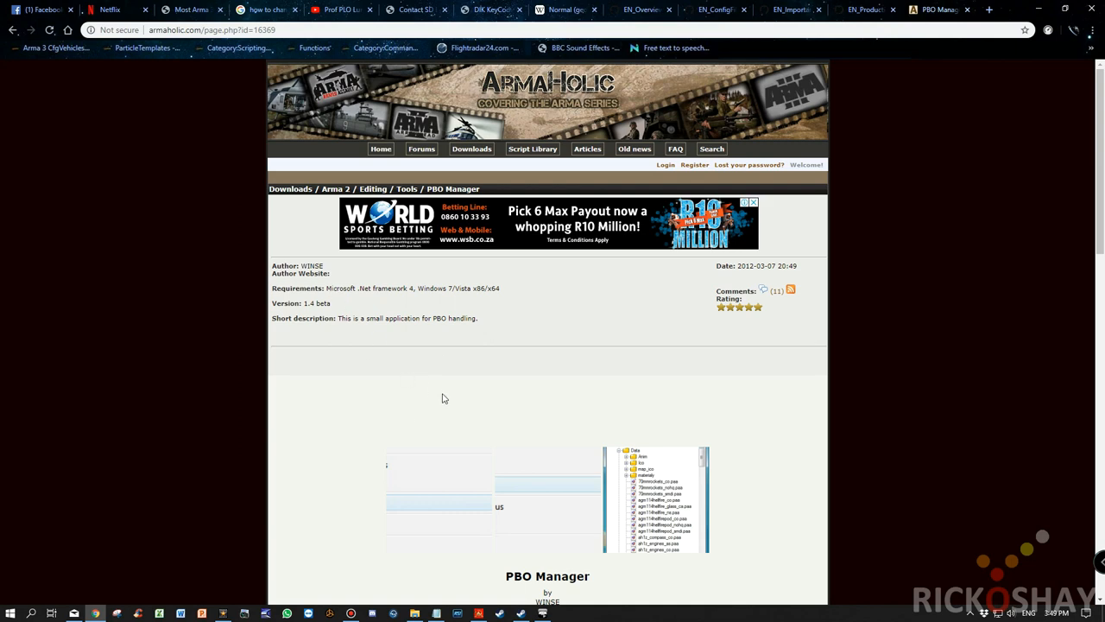
{"action": "scroll", "scroll_direction": "down", "scroll_amount": 3}
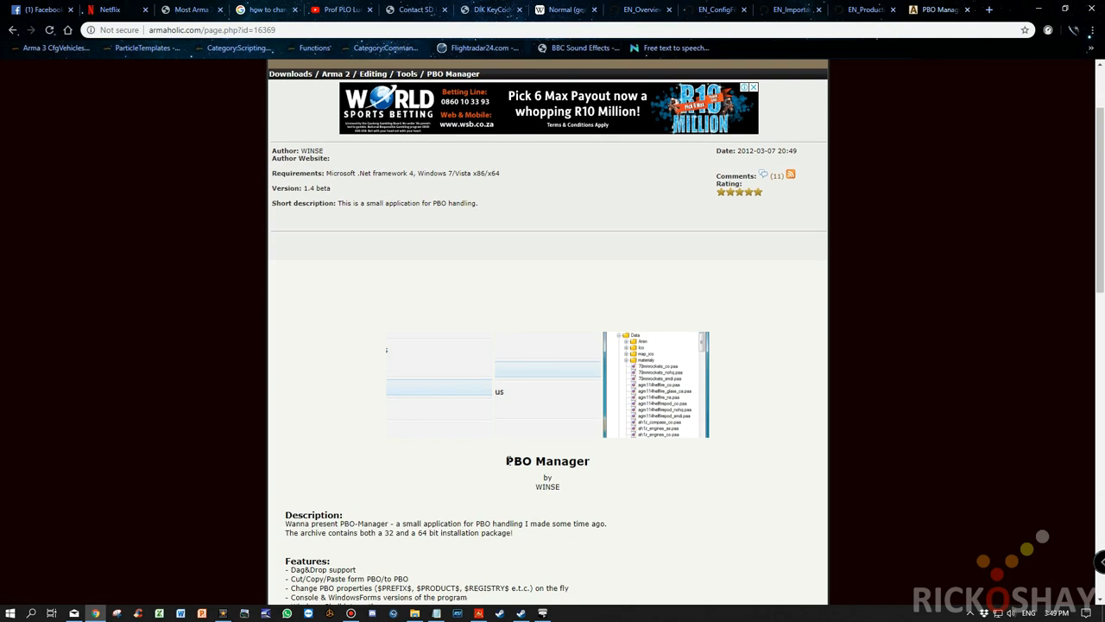
{"action": "scroll", "scroll_direction": "down", "scroll_amount": 3}
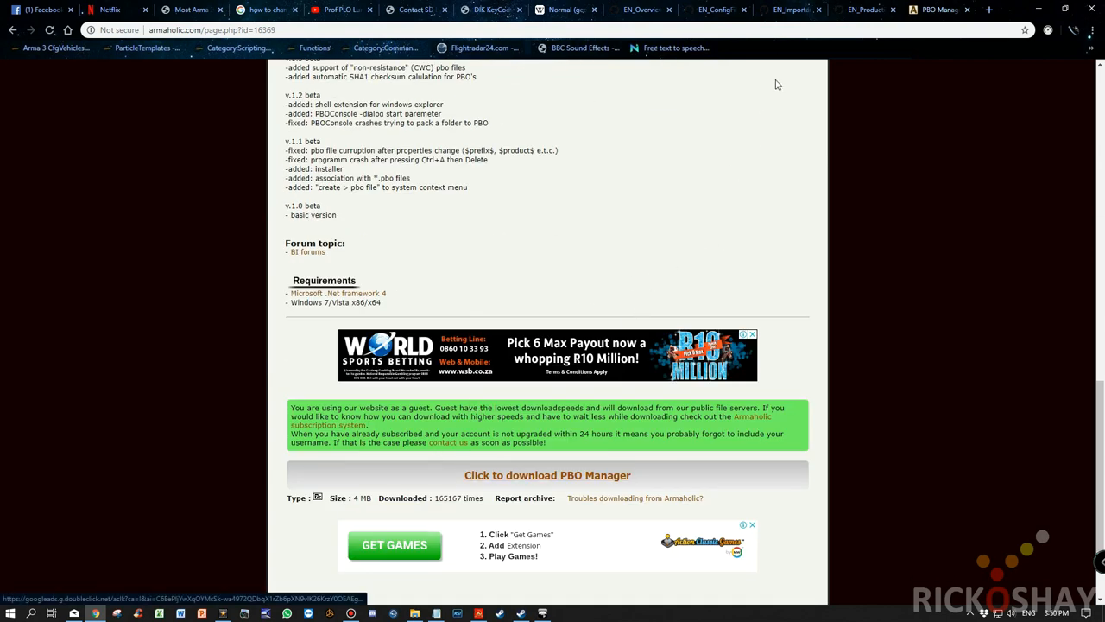
{"action": "mouse_move", "coordinate": [784, 203]}
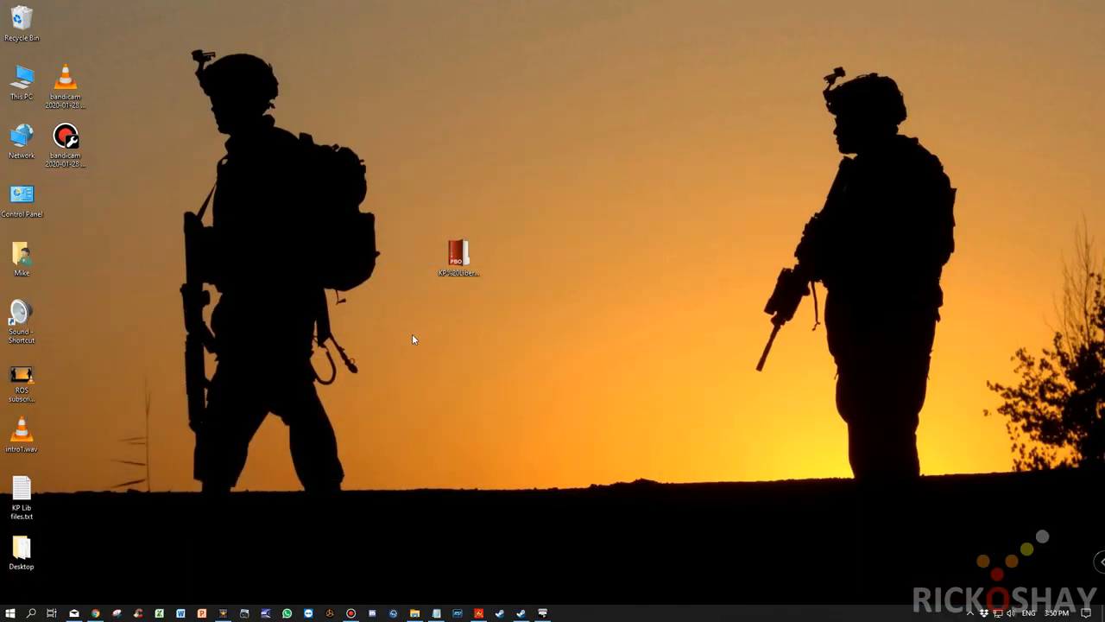
Step: Extract the mission PBO with PBO Manager and open the unpacked KP Liberation Altis folder
{"action": "left_click", "coordinate": [458, 256]}
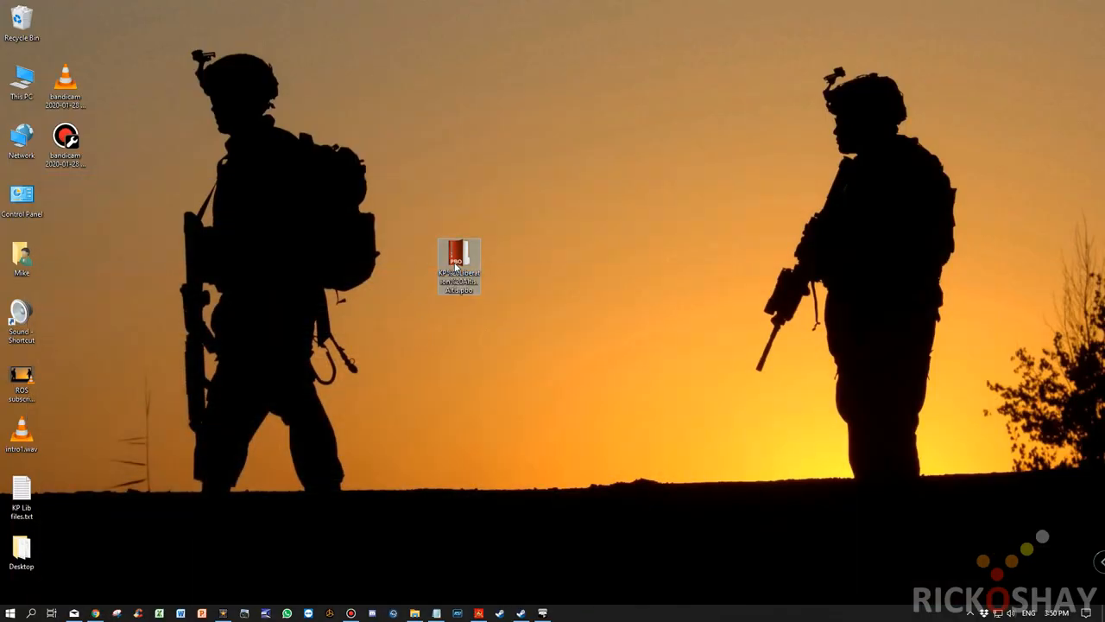
{"action": "mouse_move", "coordinate": [458, 265]}
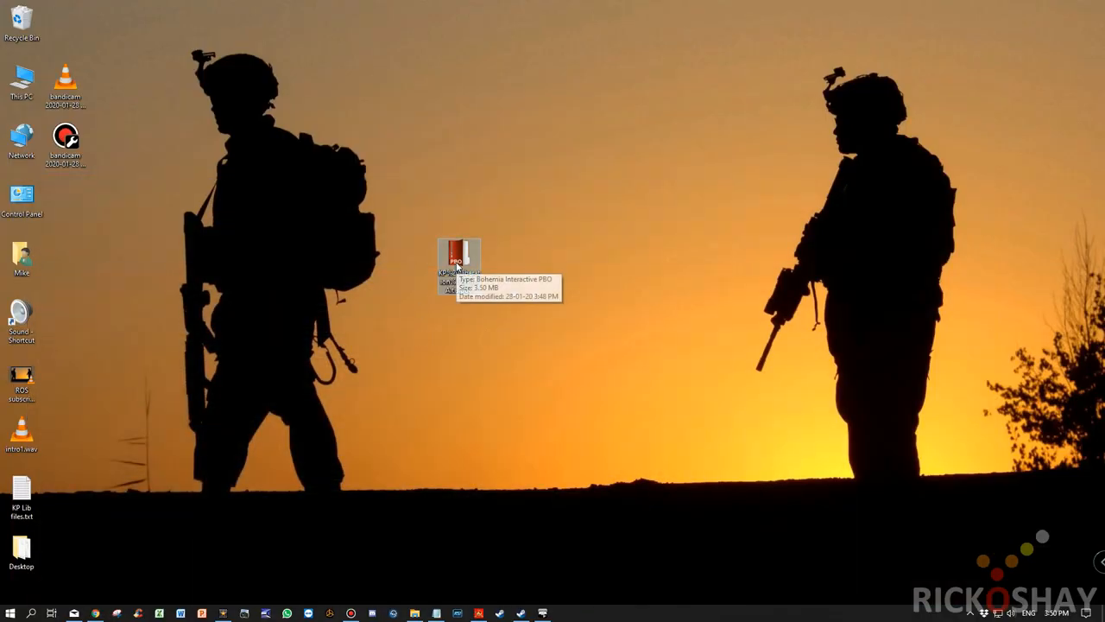
{"action": "right_click", "coordinate": [459, 262]}
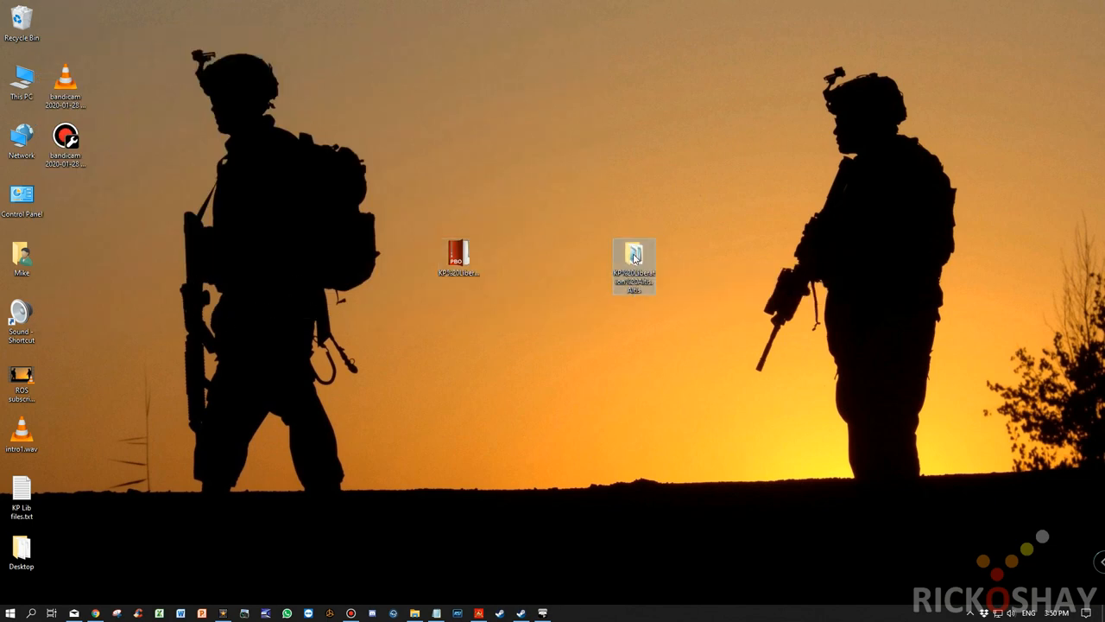
{"action": "double_click", "coordinate": [634, 259]}
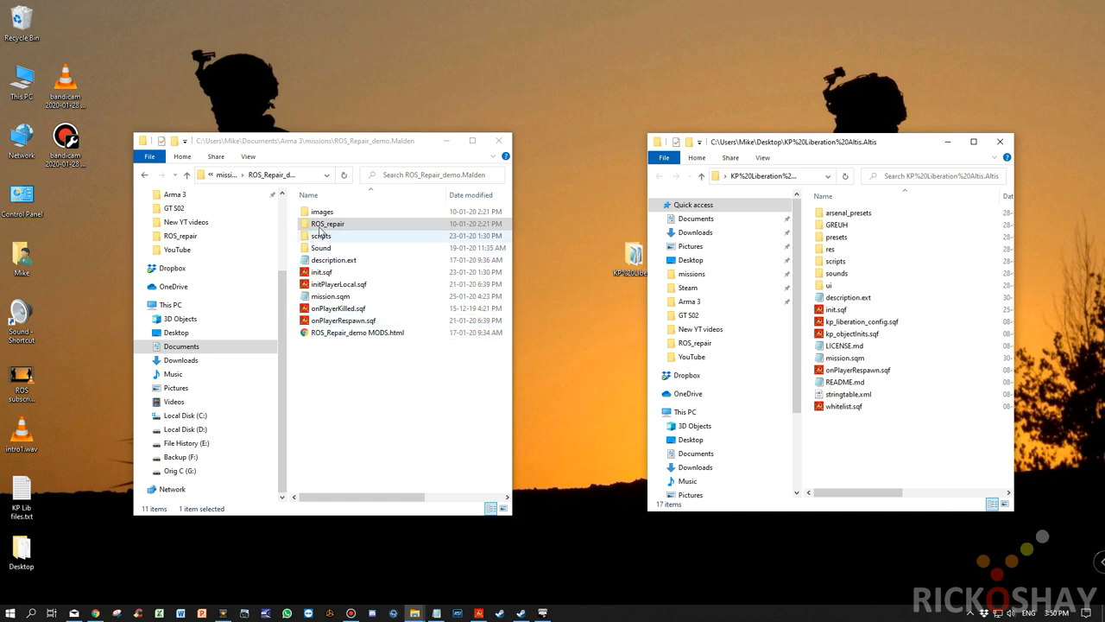
{"action": "double_click", "coordinate": [328, 225]}
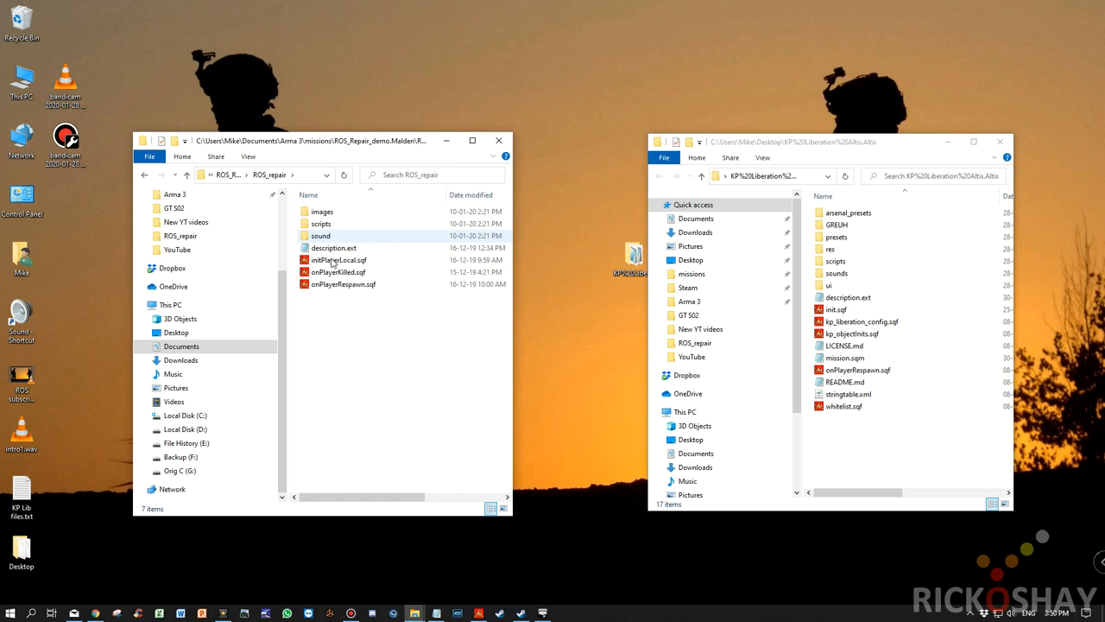
{"action": "left_click", "coordinate": [332, 248]}
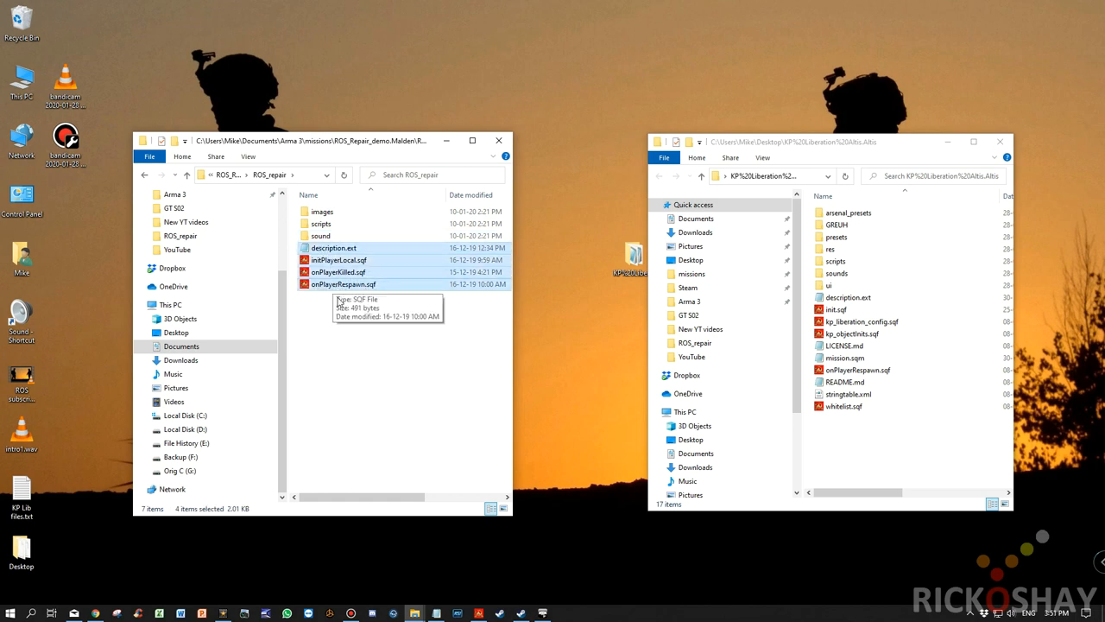
{"action": "mouse_move", "coordinate": [357, 308]}
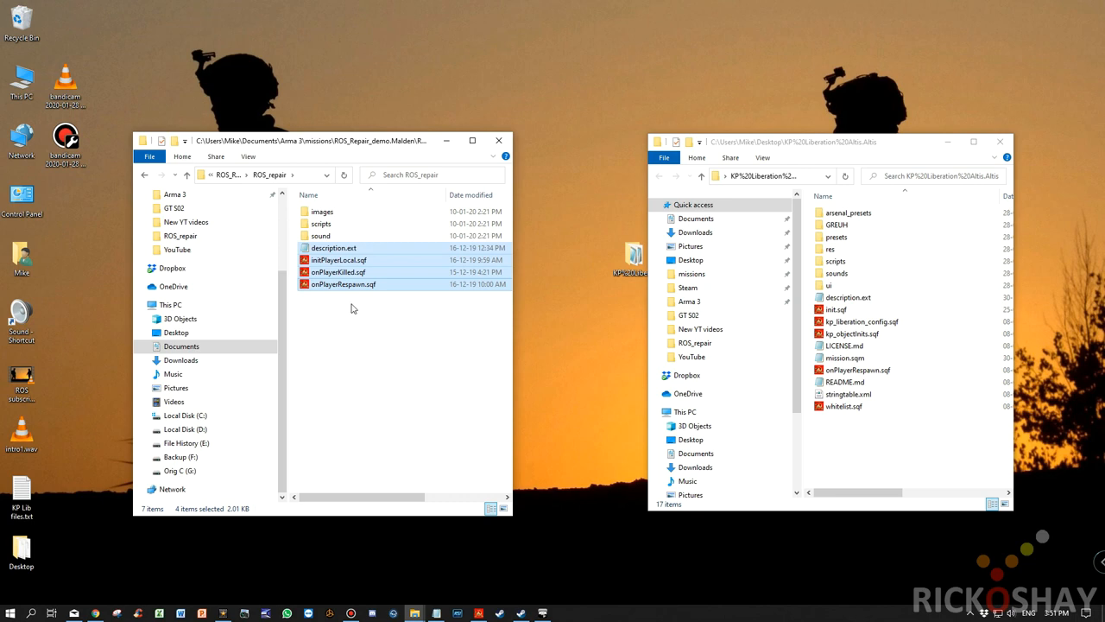
{"action": "mouse_move", "coordinate": [363, 340]}
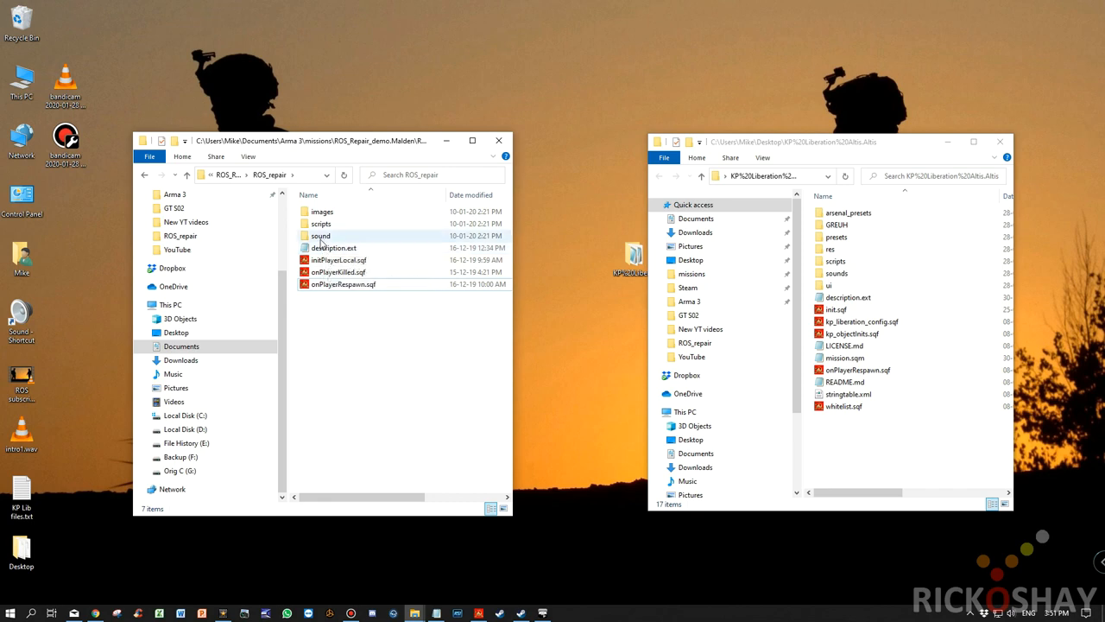
{"action": "left_click", "coordinate": [321, 235]}
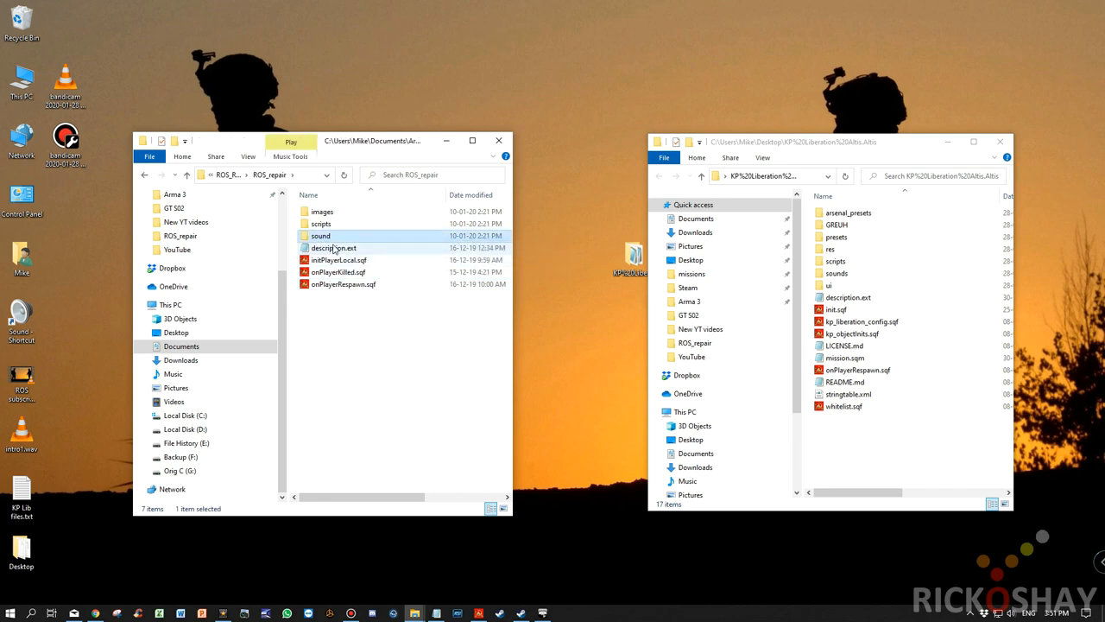
{"action": "double_click", "coordinate": [321, 234]}
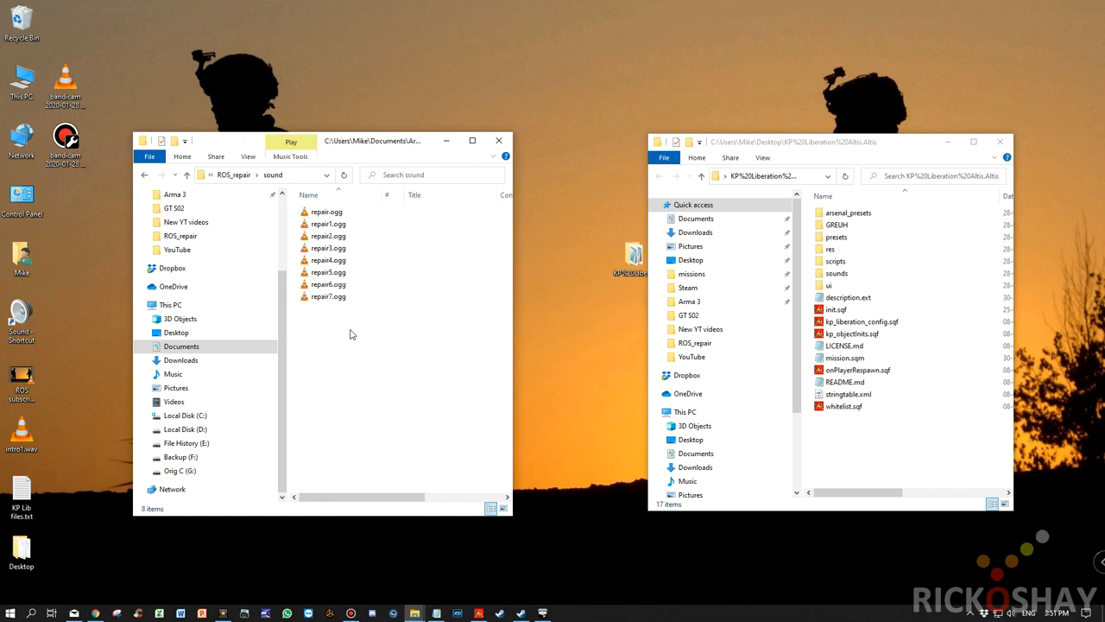
{"action": "mouse_move", "coordinate": [145, 178]}
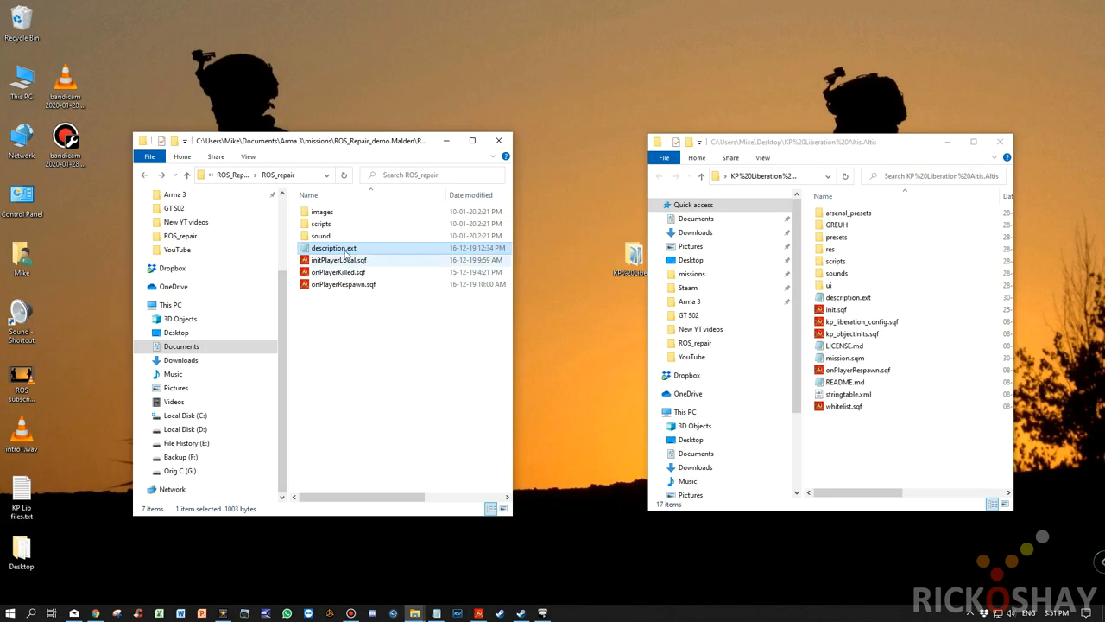
Step: Copy the CfgSounds repair classes from the demo's description.ext and minimize Notepad
{"action": "double_click", "coordinate": [331, 249]}
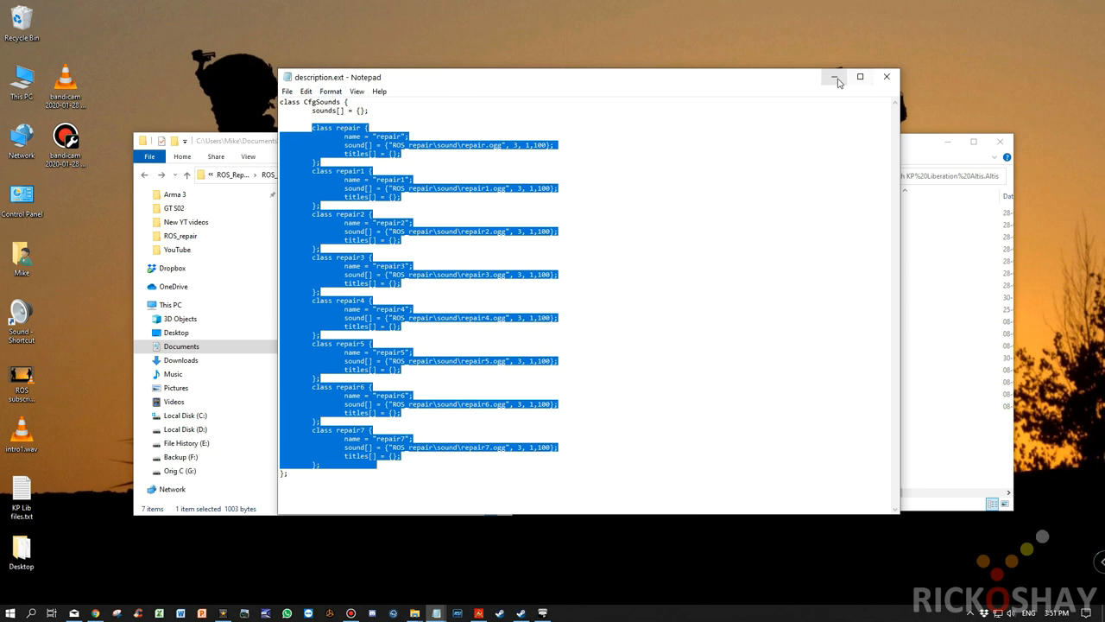
{"action": "left_click", "coordinate": [836, 76]}
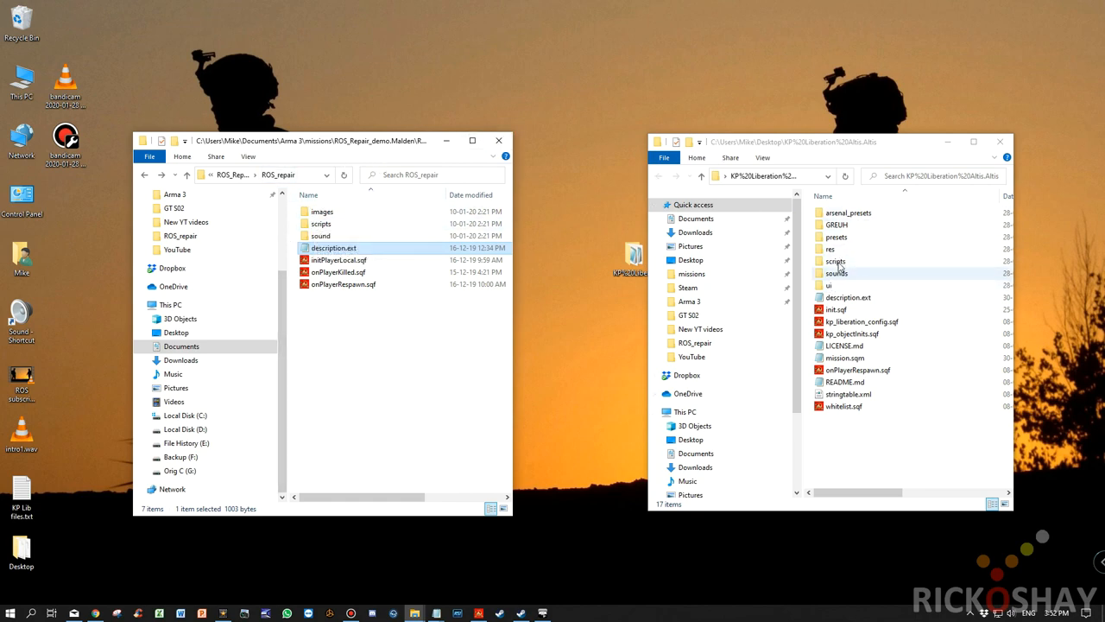
Step: Paste the repair sound classes into CfgSounds after parasound in ui\liberation_titles.hpp
{"action": "double_click", "coordinate": [829, 285]}
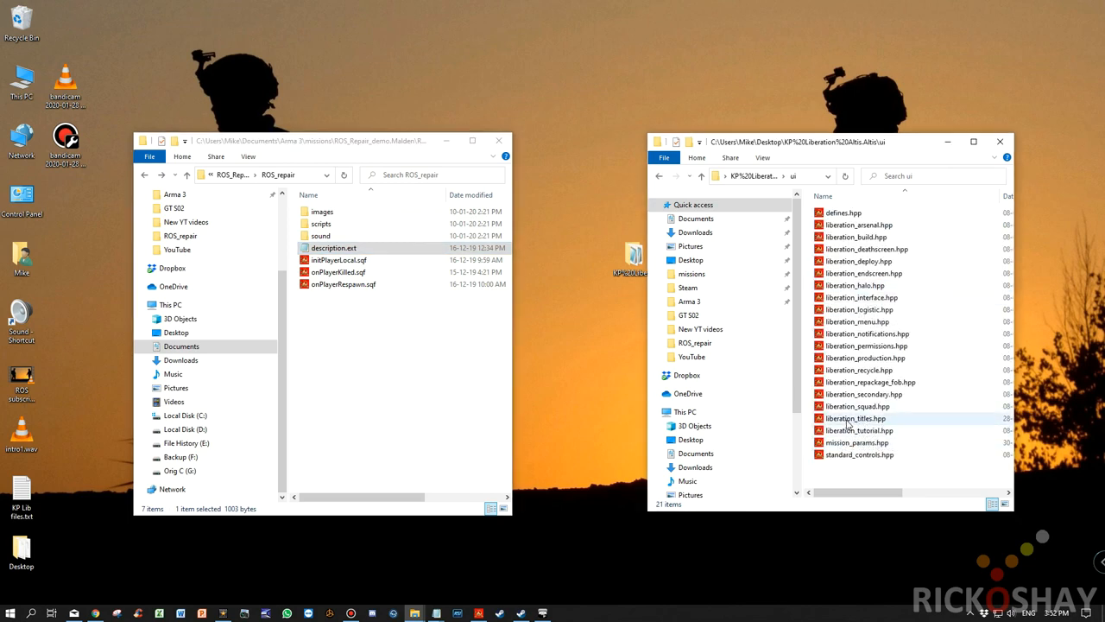
{"action": "double_click", "coordinate": [855, 417]}
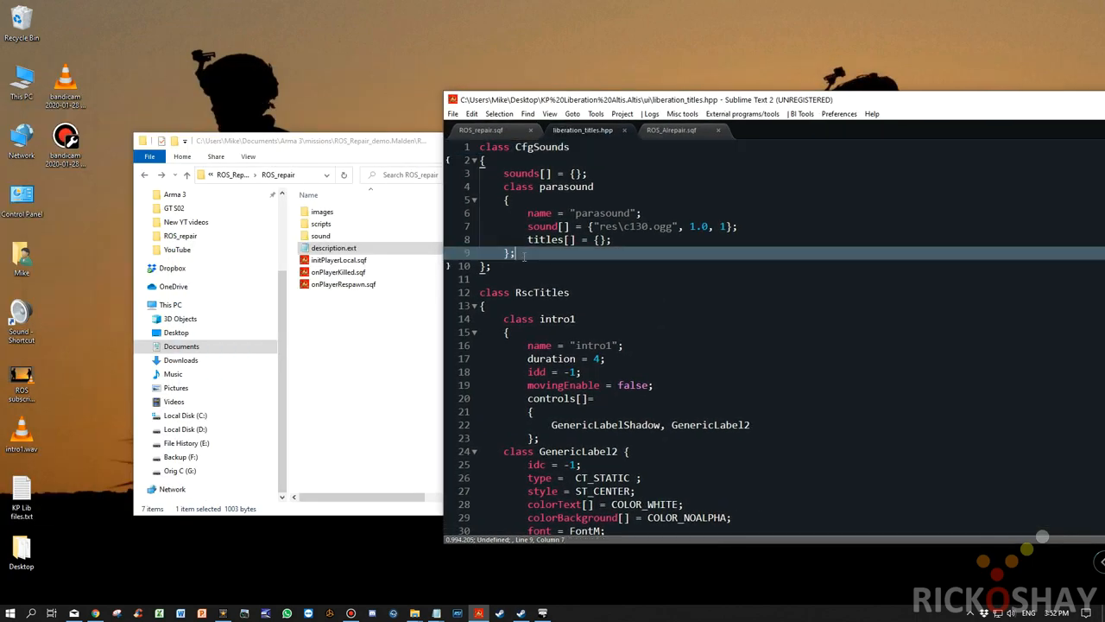
{"action": "scroll", "scroll_direction": "down", "scroll_amount": 3}
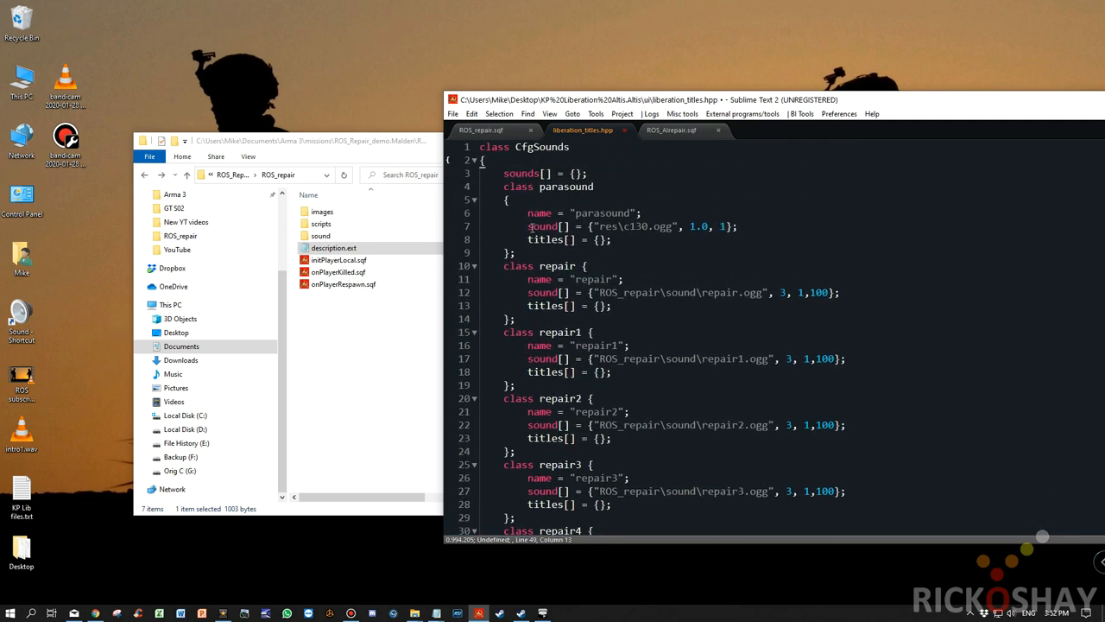
{"action": "left_click", "coordinate": [311, 139]}
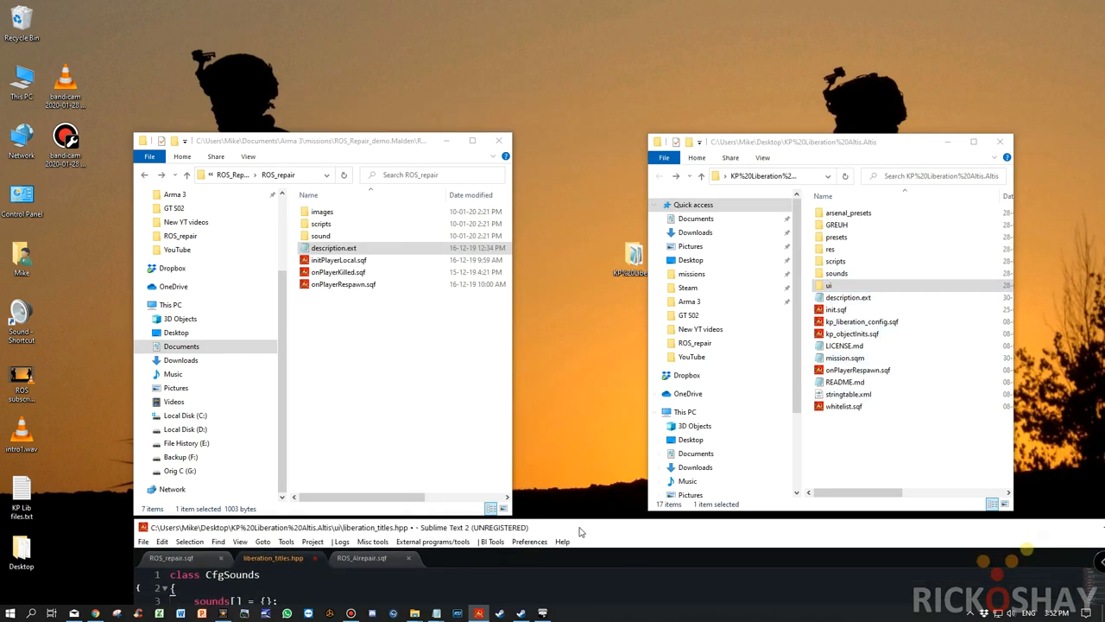
{"action": "left_click", "coordinate": [836, 273]}
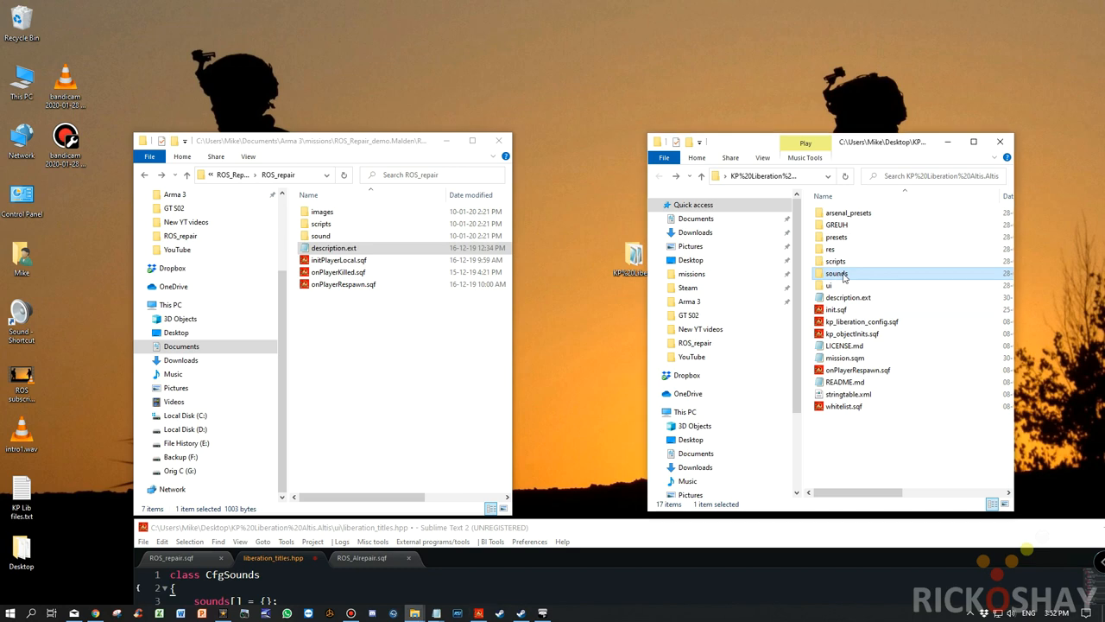
{"action": "mouse_move", "coordinate": [559, 537]}
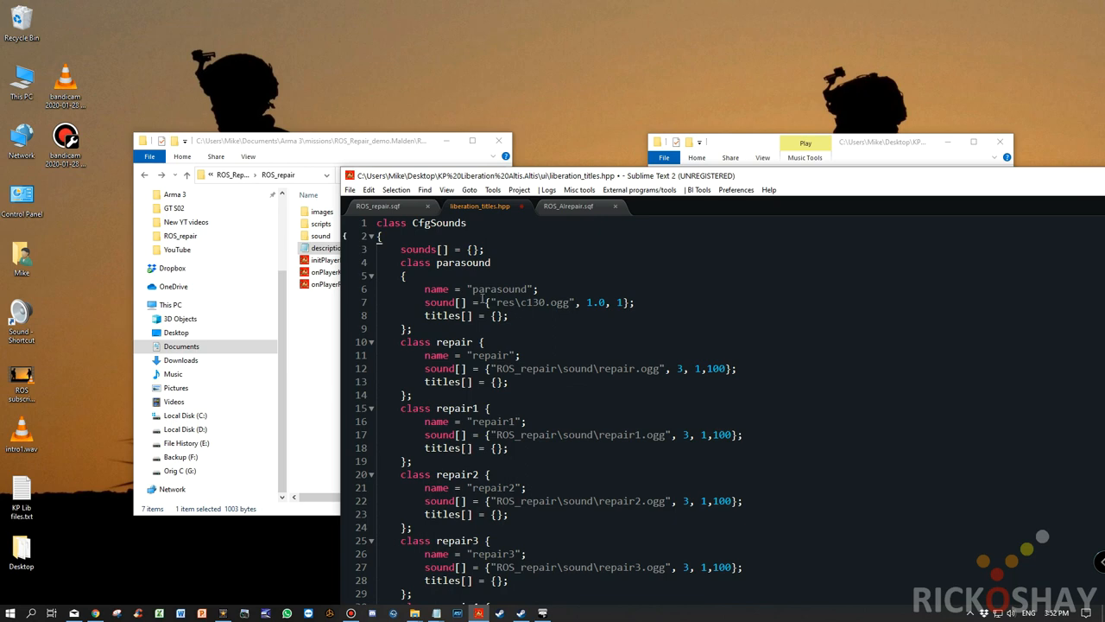
{"action": "left_click", "coordinate": [579, 370]}
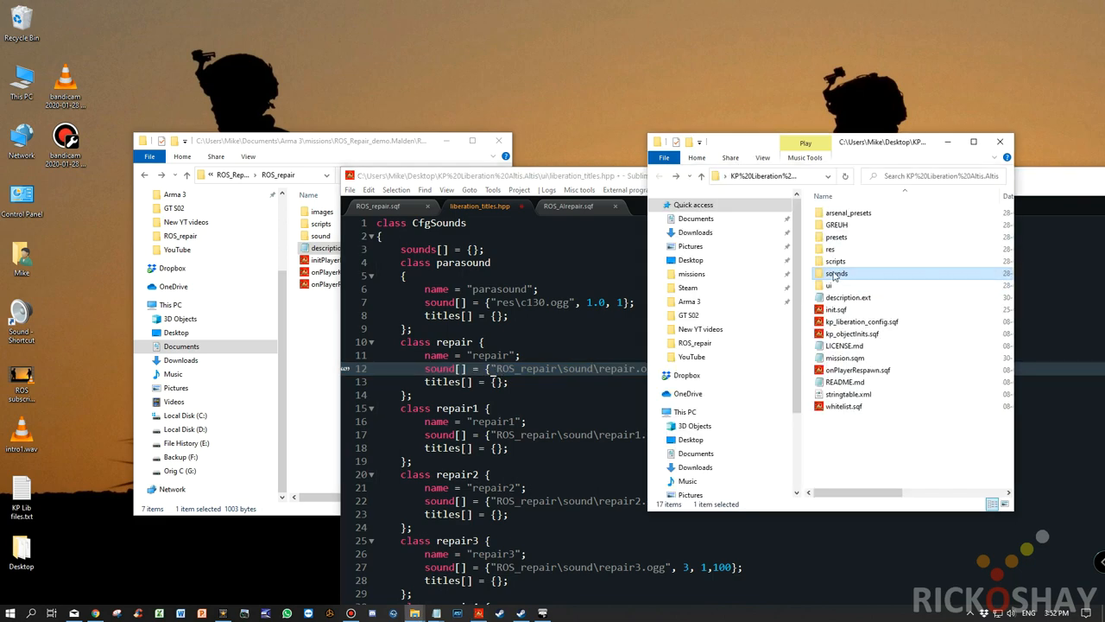
{"action": "double_click", "coordinate": [835, 273]}
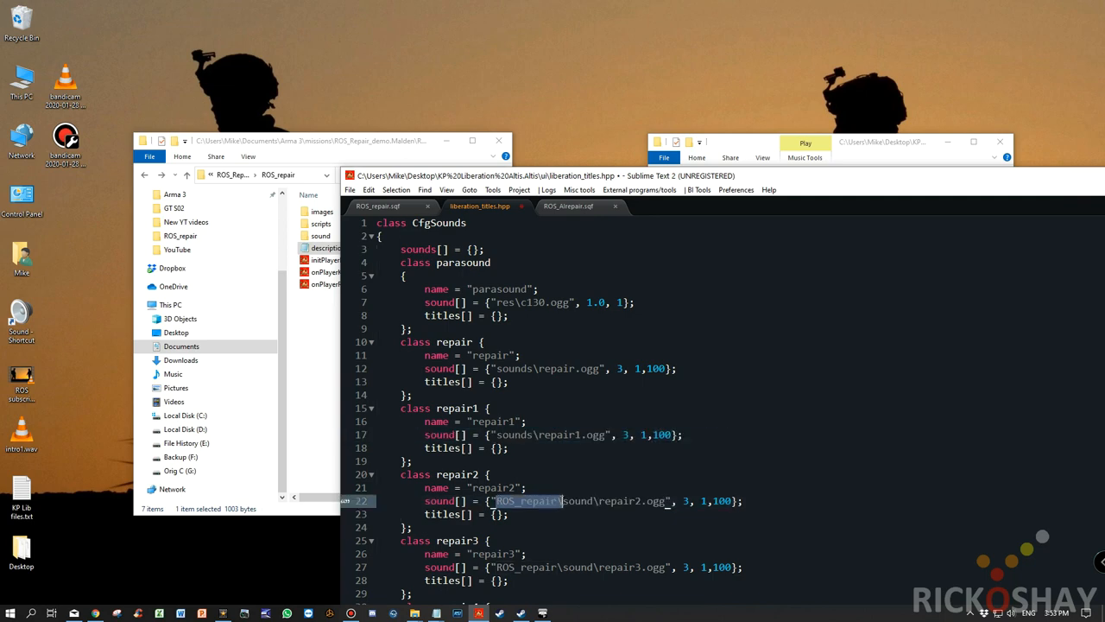
Step: Replace the ROS_repair\sound prefix with sounds in the repair2–repair7 sound[] paths
{"action": "type", "text": "sounds"}
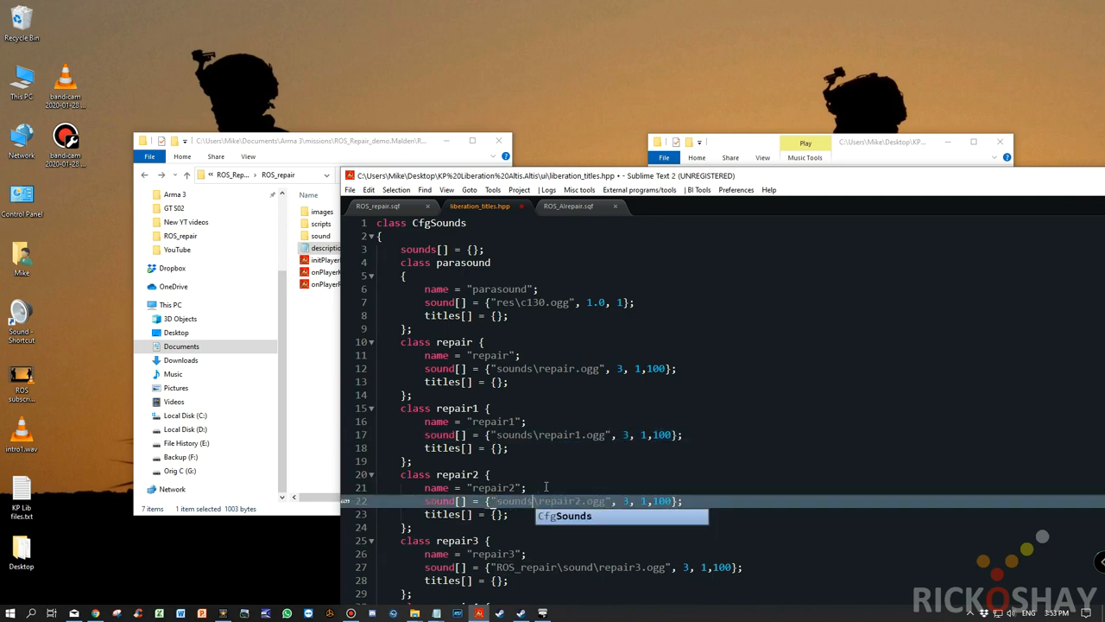
{"action": "scroll", "scroll_direction": "down", "scroll_amount": 3}
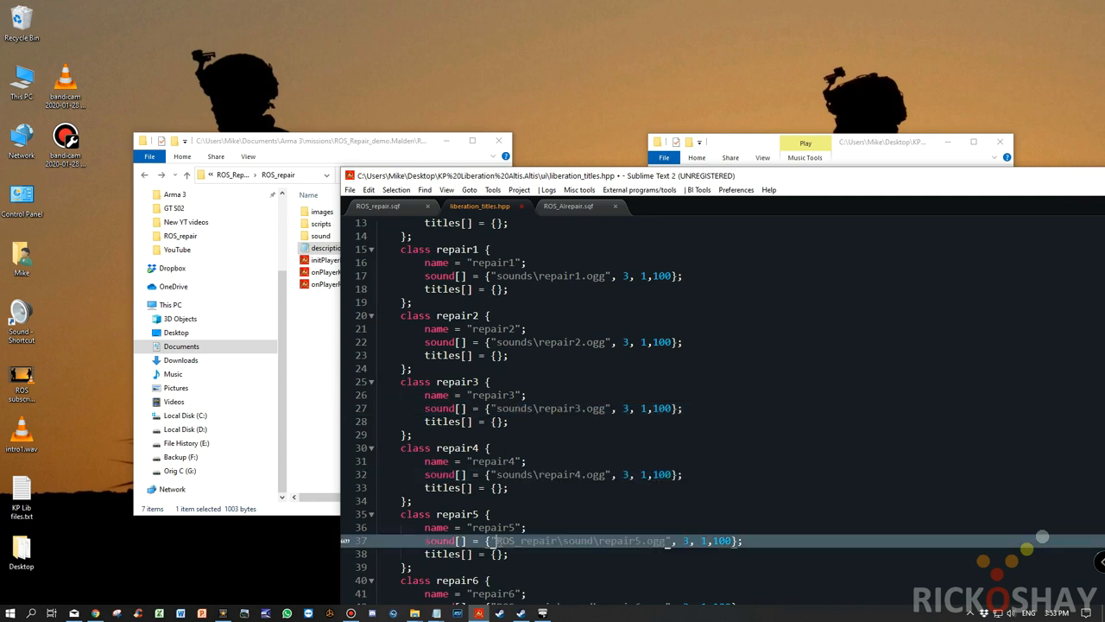
{"action": "double_click", "coordinate": [528, 541]}
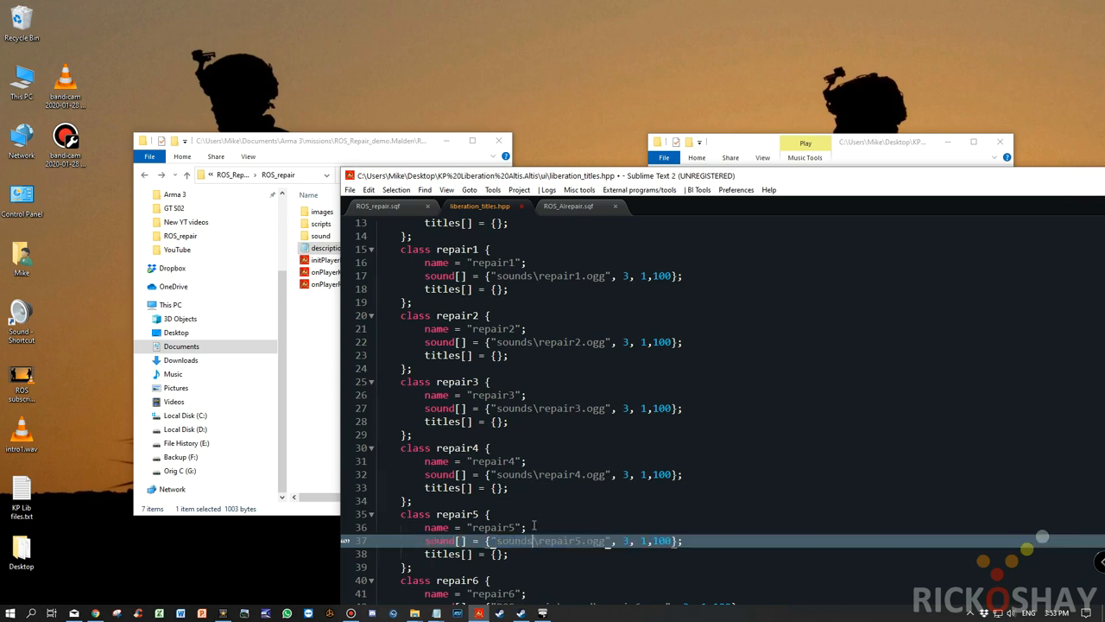
{"action": "scroll", "scroll_direction": "down", "scroll_amount": 3}
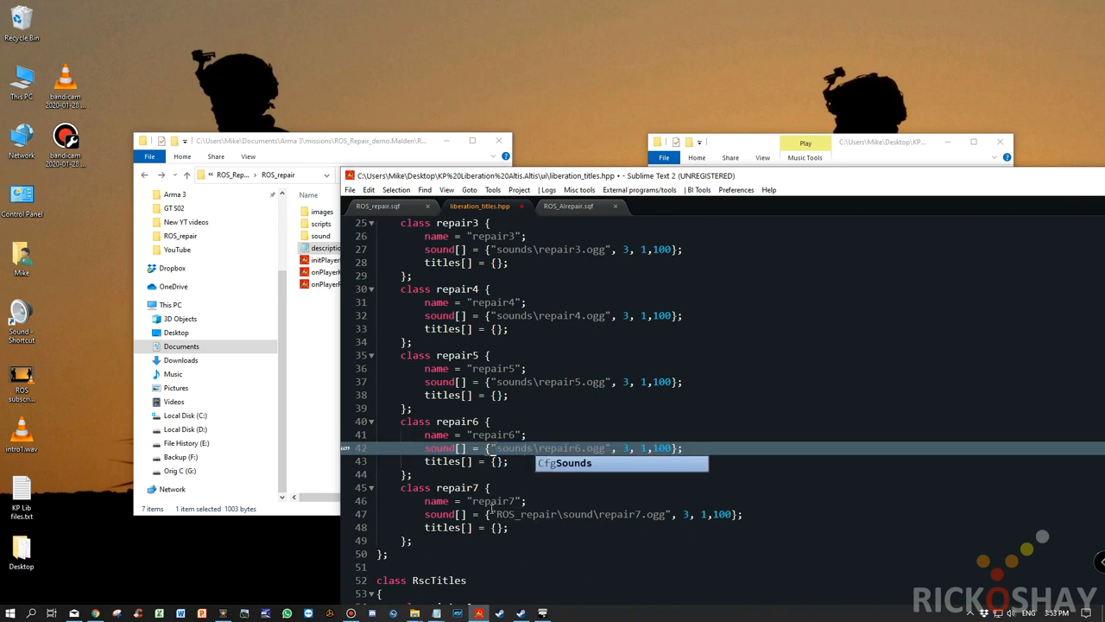
{"action": "double_click", "coordinate": [525, 515]}
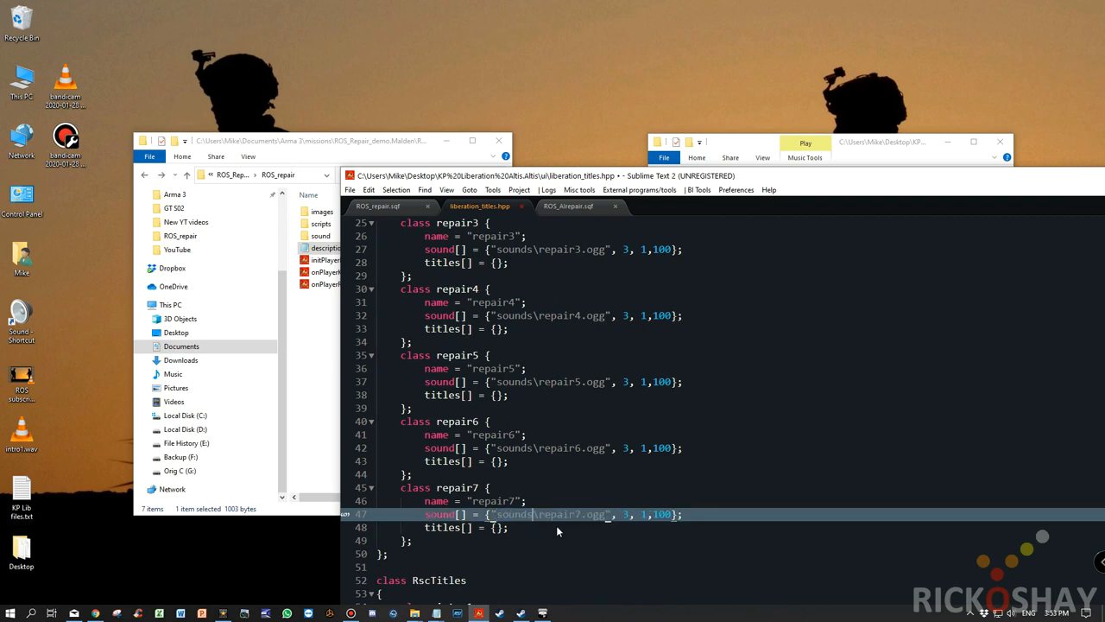
{"action": "right_click", "coordinate": [480, 206]}
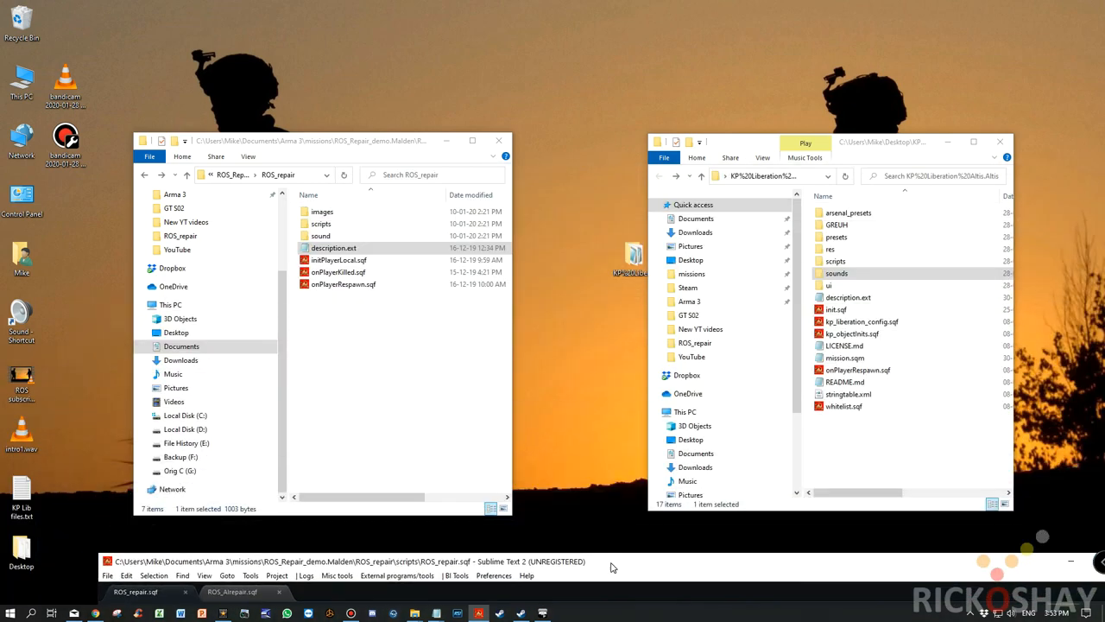
Step: Bring up the demo's sound folder beside the Liberation mission's scripts folder
{"action": "double_click", "coordinate": [322, 235]}
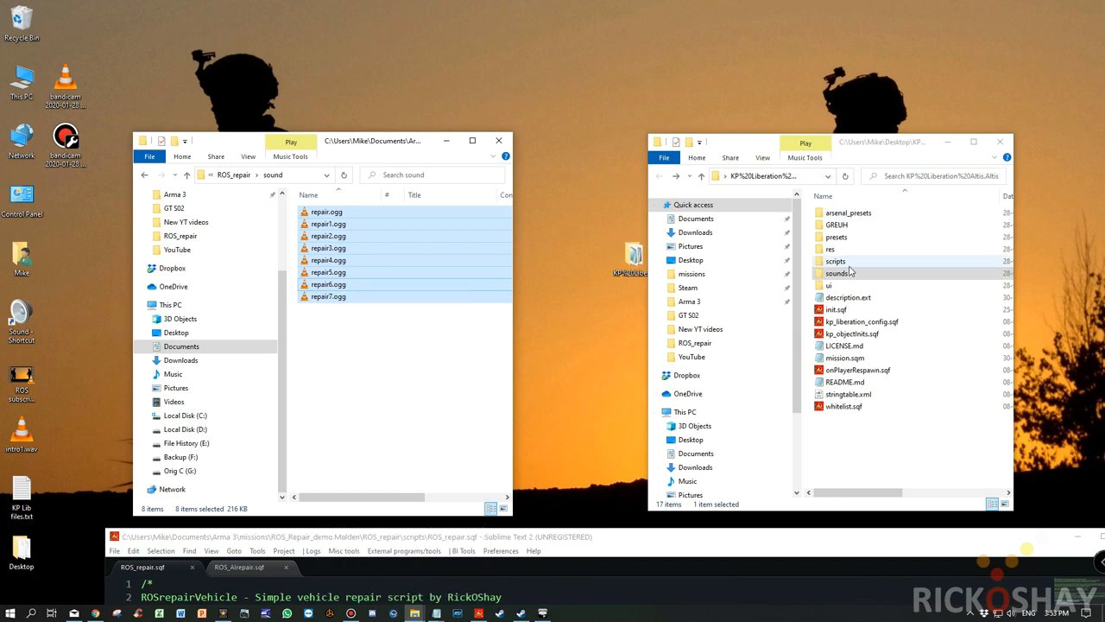
{"action": "double_click", "coordinate": [837, 273]}
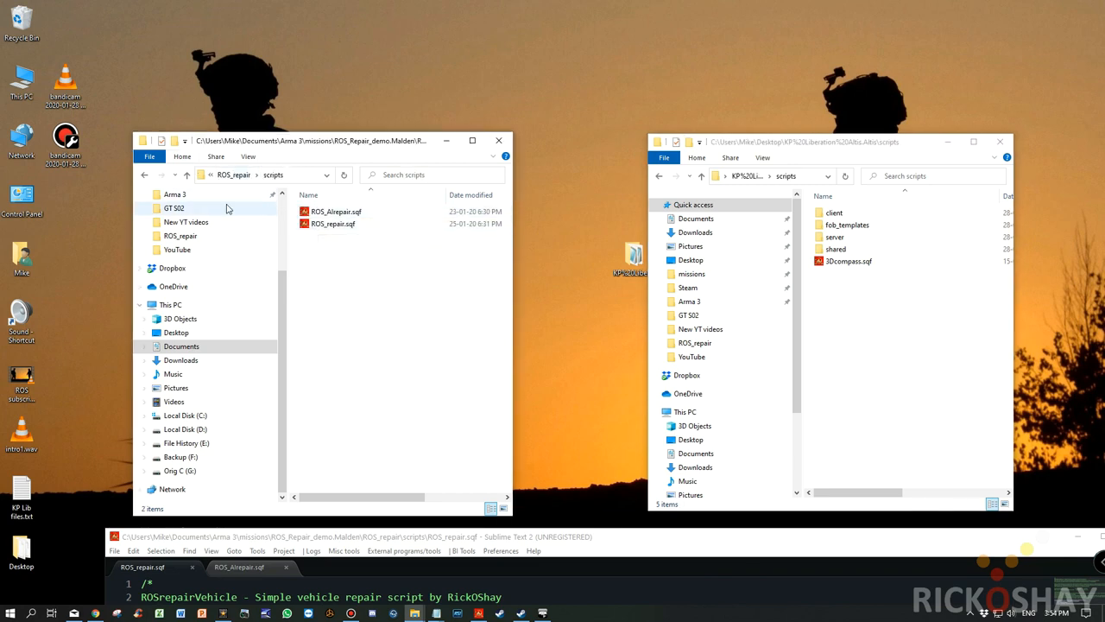
Step: Drag ROS_repair.sqf from the demo scripts into the Liberation scripts folder and select the copy
{"action": "left_click", "coordinate": [335, 211]}
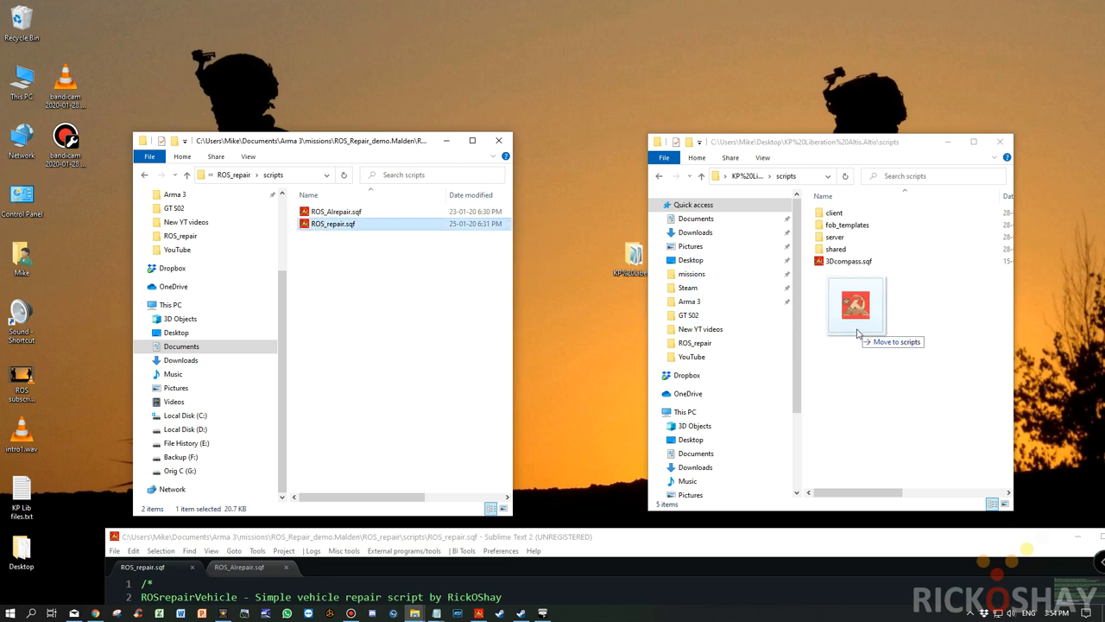
{"action": "left_click_drag", "start_coordinate": [331, 223], "coordinate": [855, 307]}
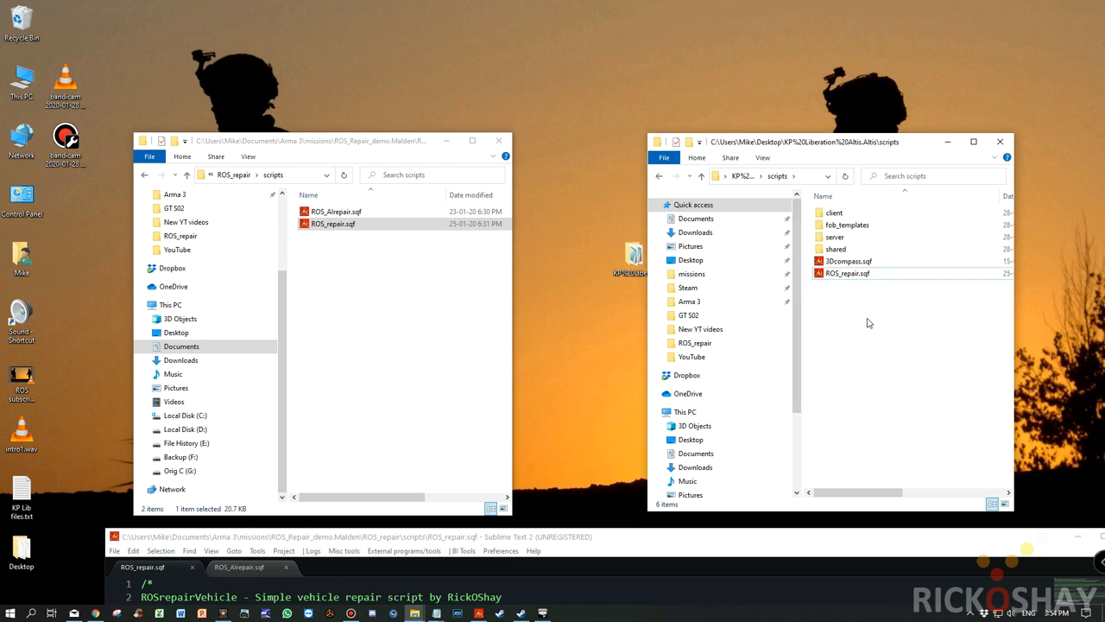
{"action": "left_click", "coordinate": [847, 273]}
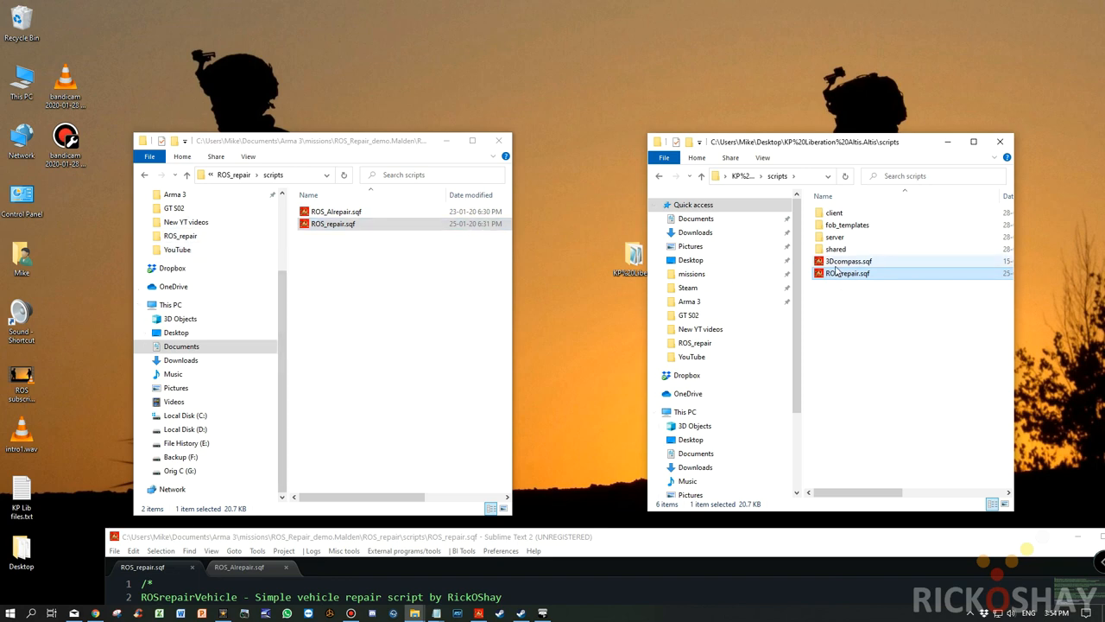
{"action": "left_click", "coordinate": [846, 273]}
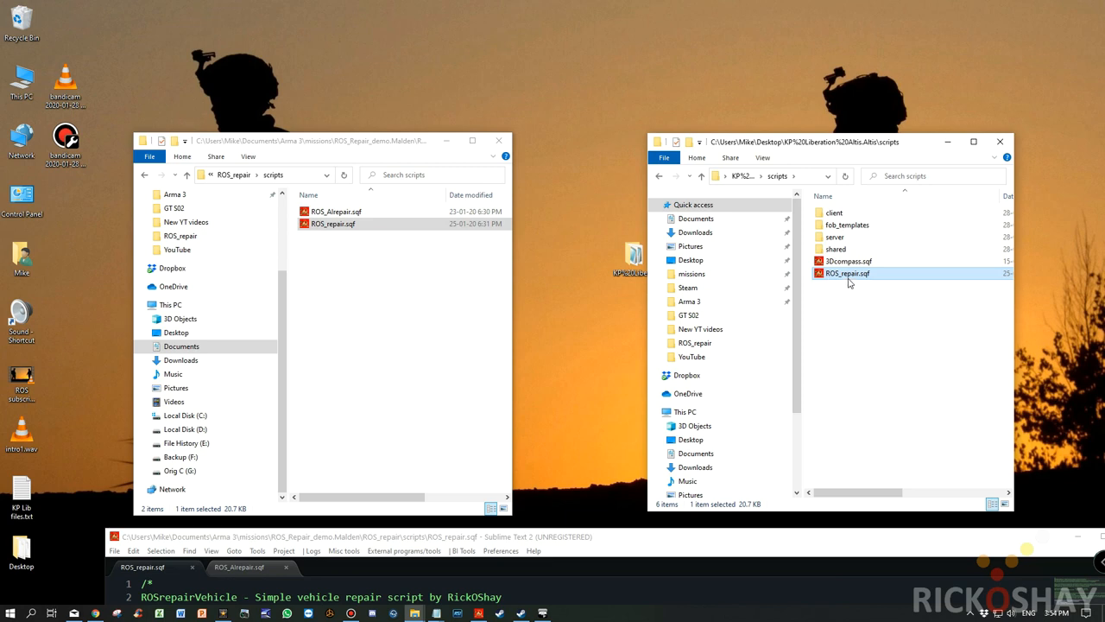
{"action": "mouse_move", "coordinate": [846, 273]}
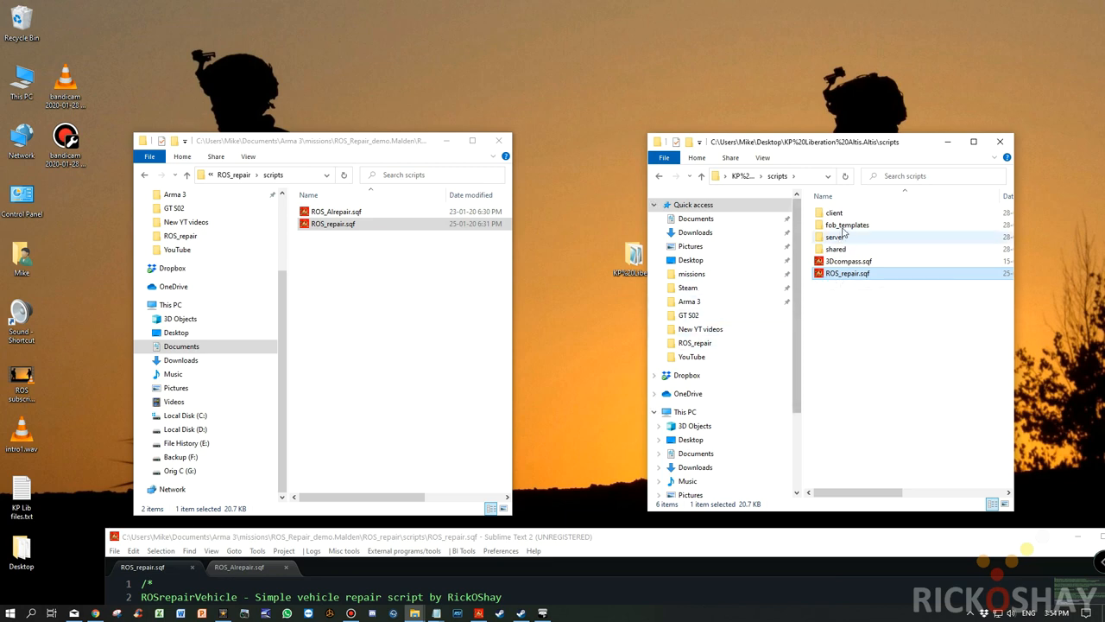
Step: Navigate scripts\client\actions to reach action_manager.sqf for editing
{"action": "double_click", "coordinate": [834, 212]}
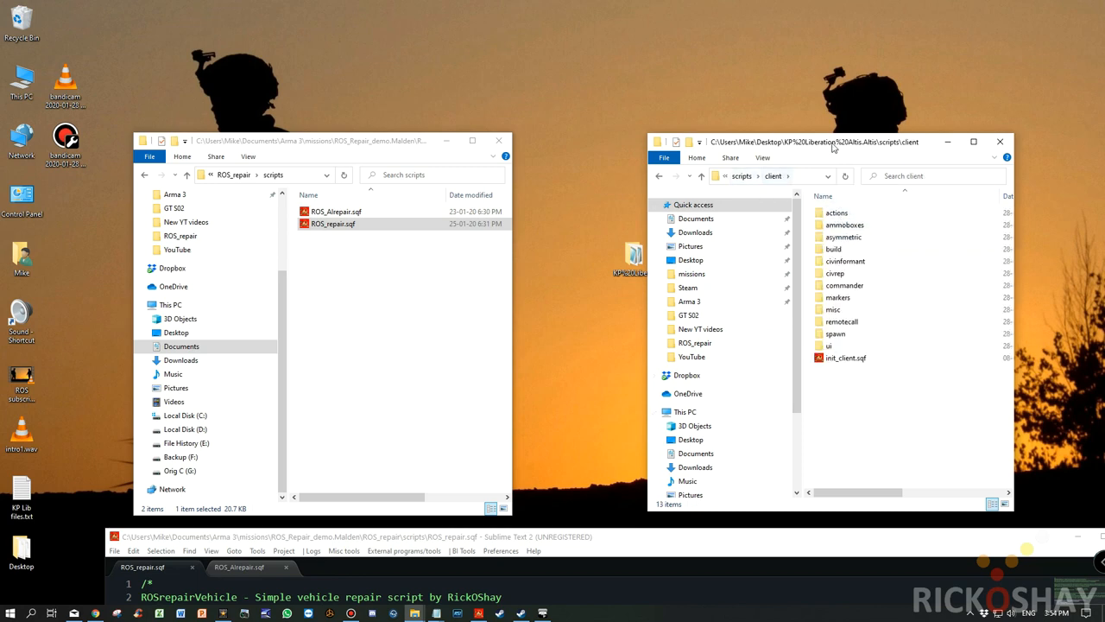
{"action": "mouse_move", "coordinate": [835, 212]}
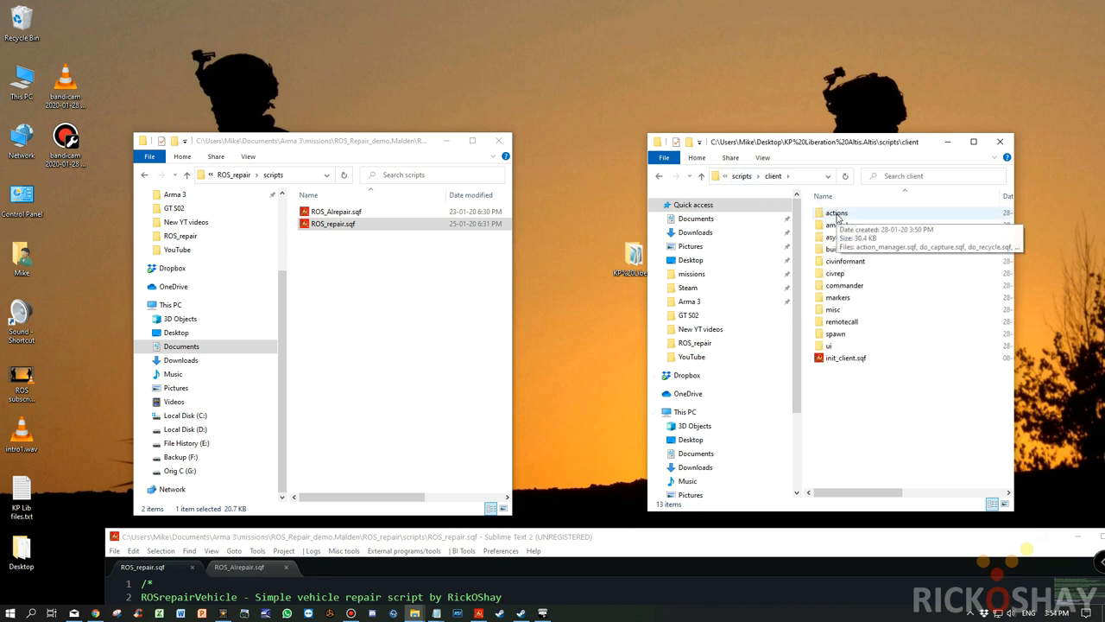
{"action": "double_click", "coordinate": [836, 213]}
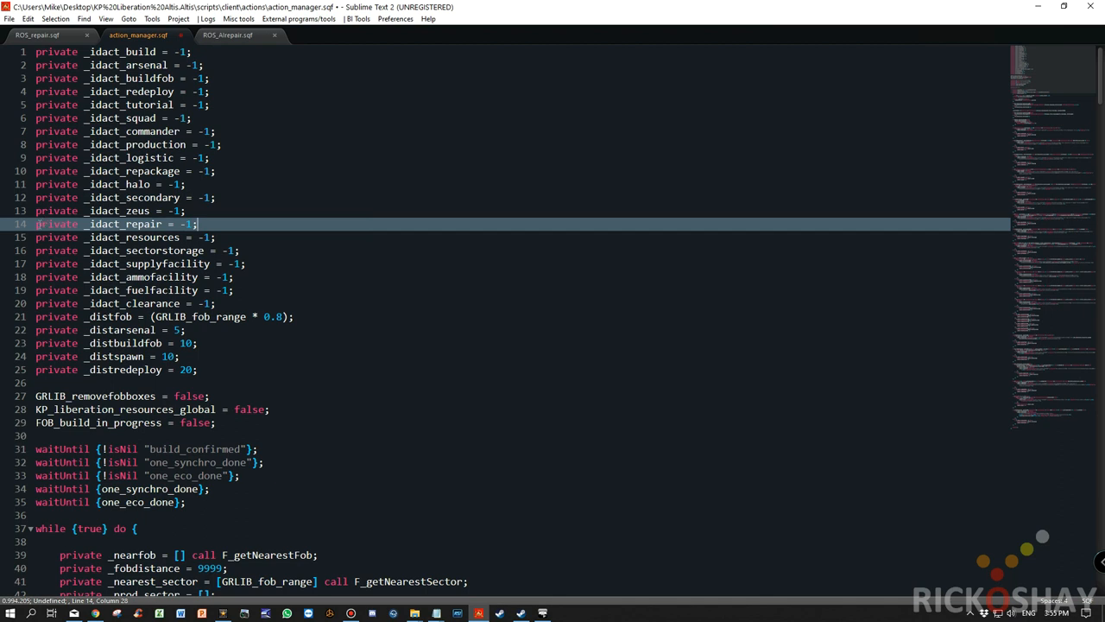
{"action": "double_click", "coordinate": [121, 224]}
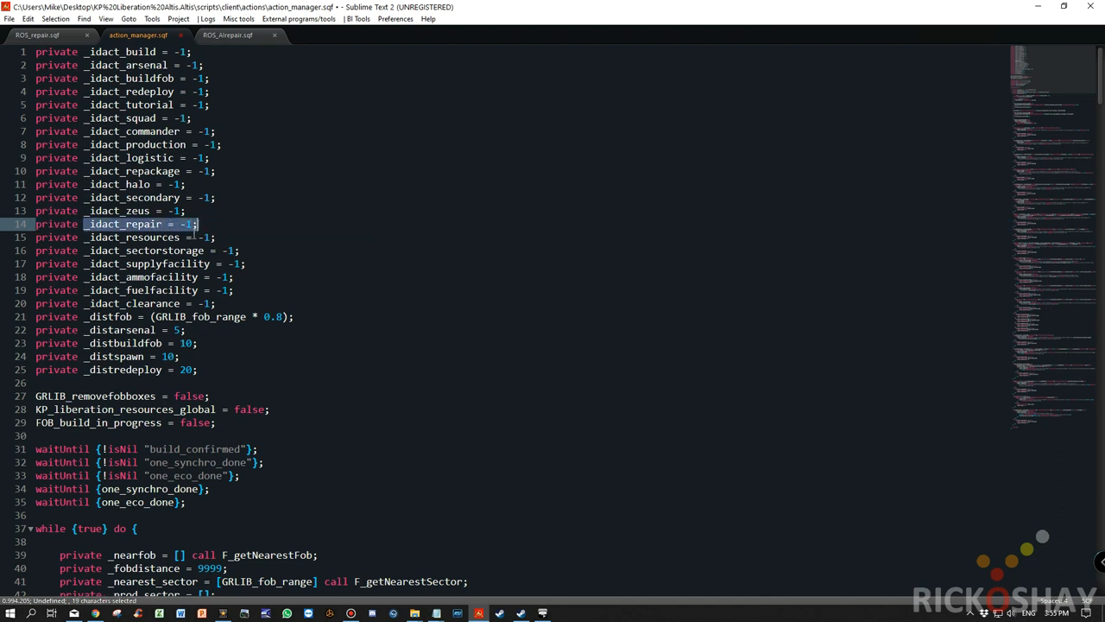
{"action": "left_click", "coordinate": [198, 224]}
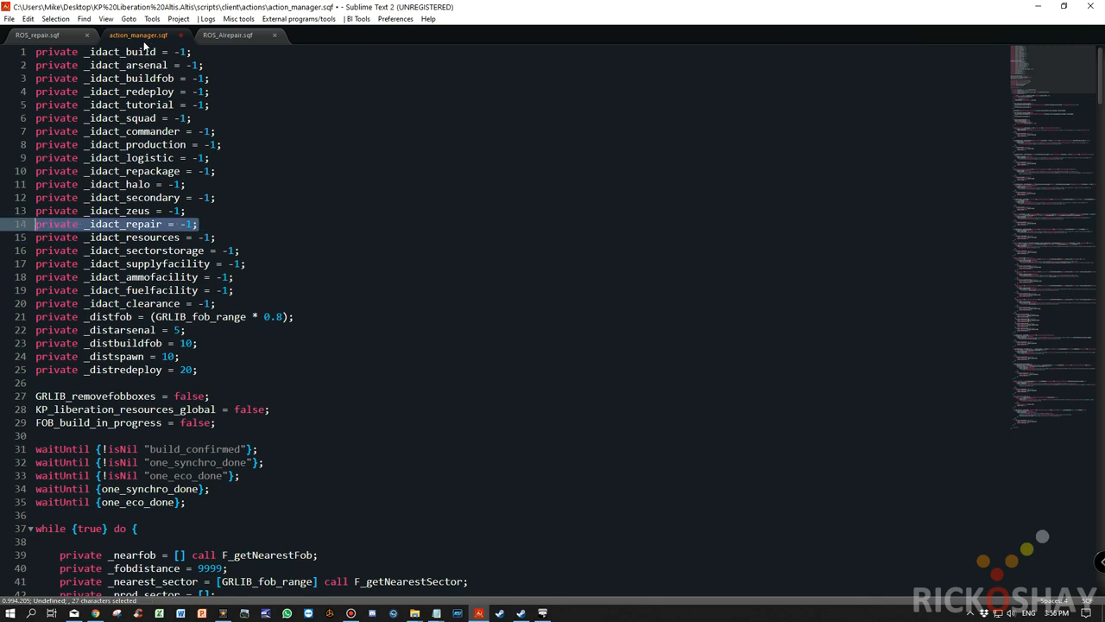
{"action": "mouse_move", "coordinate": [217, 225]}
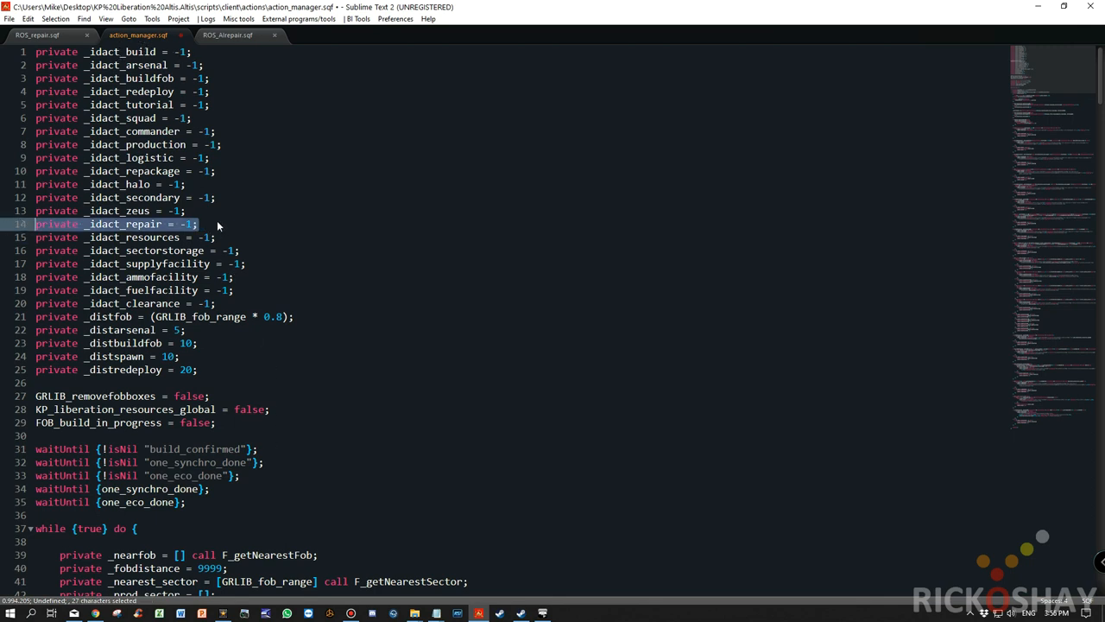
{"action": "scroll", "scroll_direction": "down", "scroll_amount": 3}
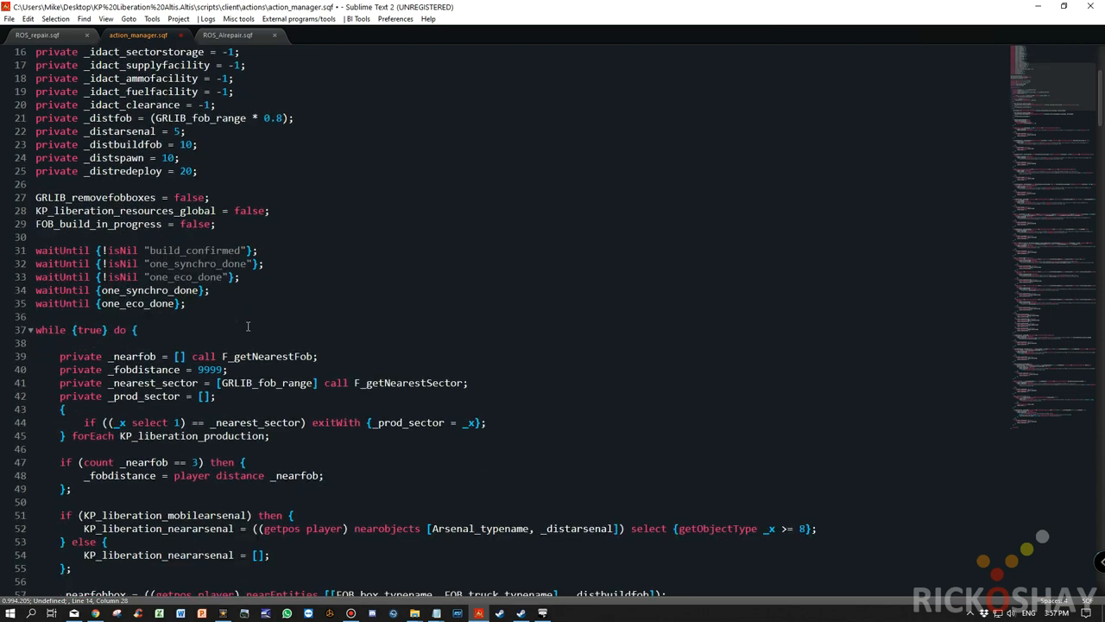
{"action": "scroll", "scroll_direction": "down", "scroll_amount": 3}
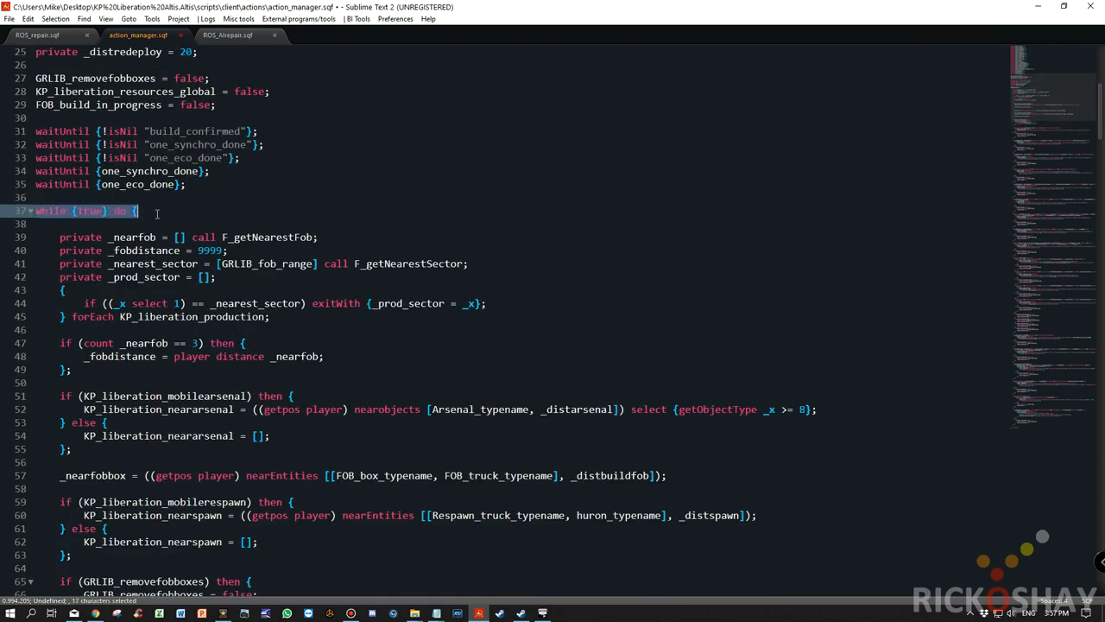
{"action": "scroll", "scroll_direction": "down", "scroll_amount": 3}
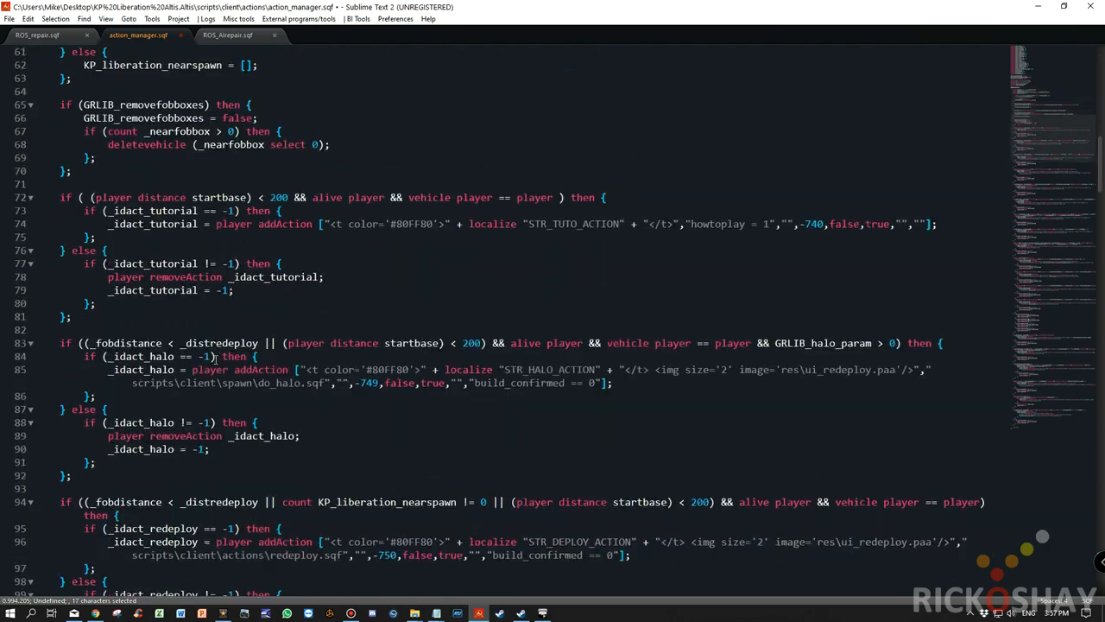
{"action": "scroll", "scroll_direction": "down", "scroll_amount": 3}
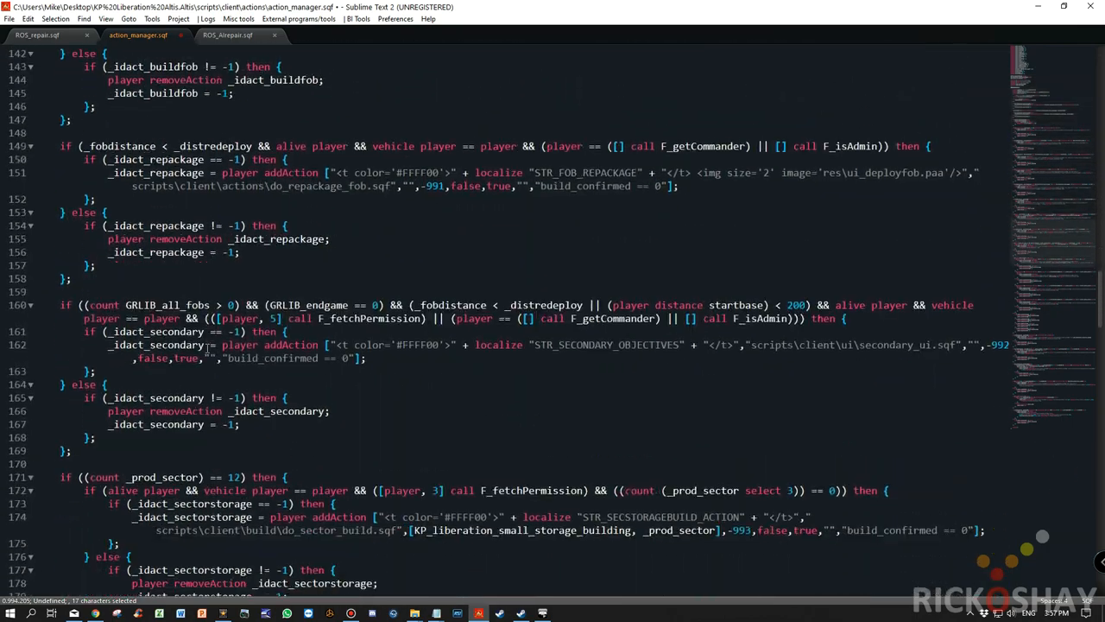
{"action": "scroll", "scroll_direction": "down", "scroll_amount": 3}
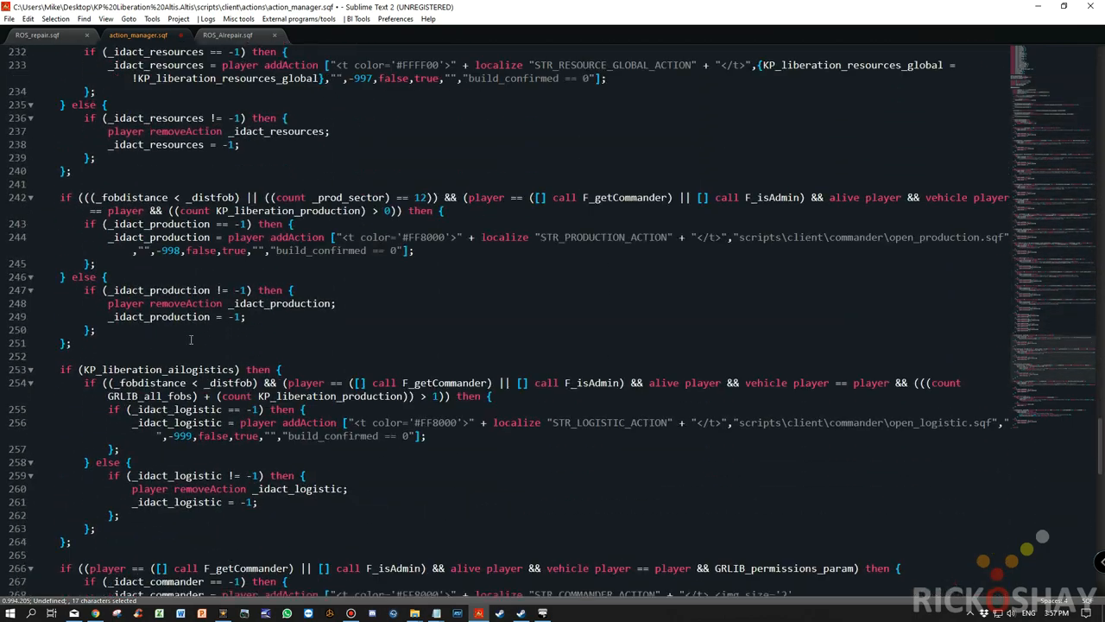
{"action": "scroll", "scroll_direction": "down", "scroll_amount": 3}
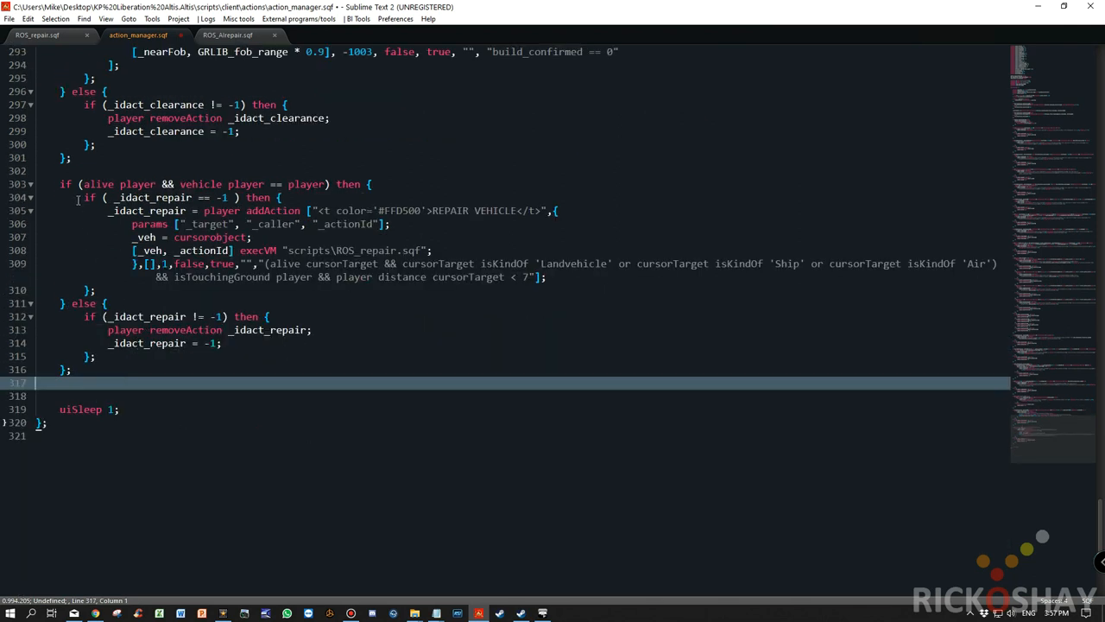
Step: Review the repair condition, addAction call and removeAction branch, then save action_manager.sqf
{"action": "left_click_drag", "start_coordinate": [59, 183], "coordinate": [332, 184]}
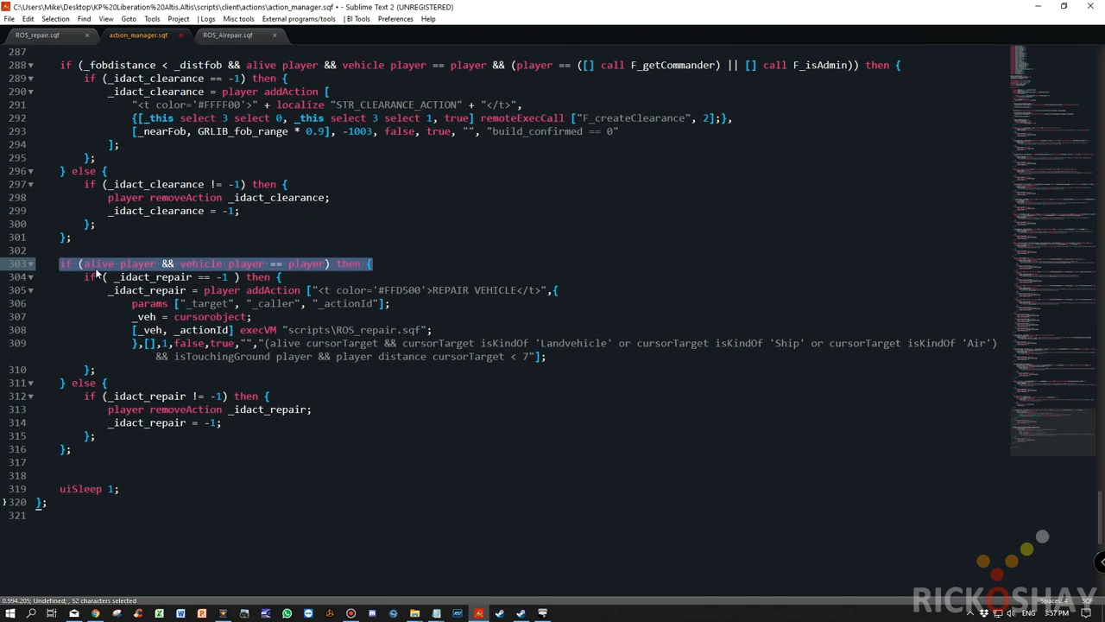
{"action": "left_click", "coordinate": [173, 263]}
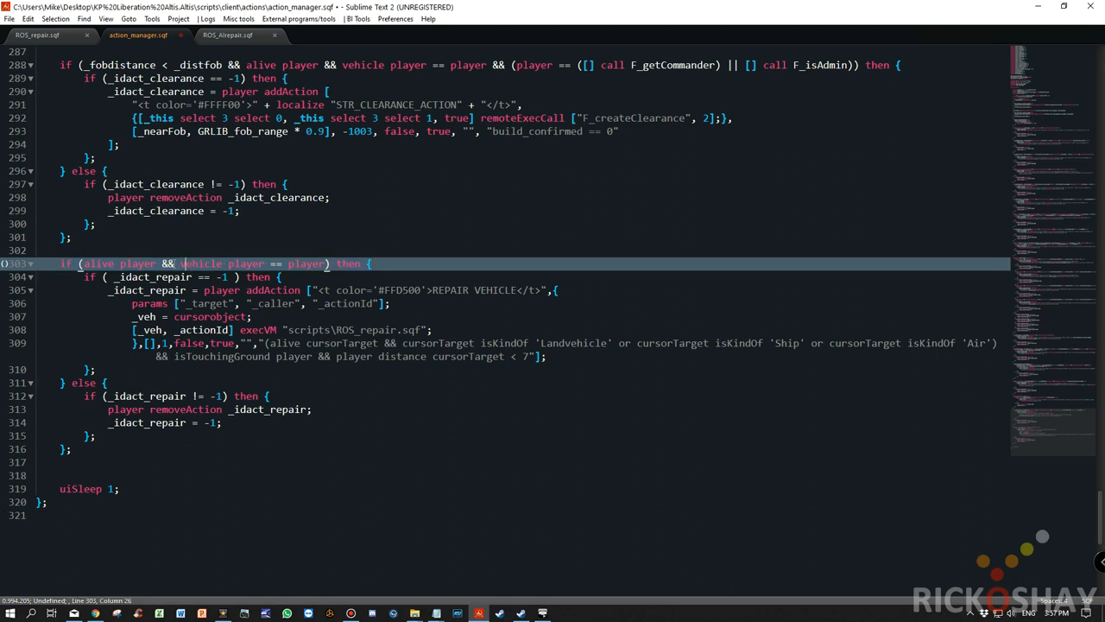
{"action": "left_click_drag", "start_coordinate": [180, 263], "coordinate": [327, 262]}
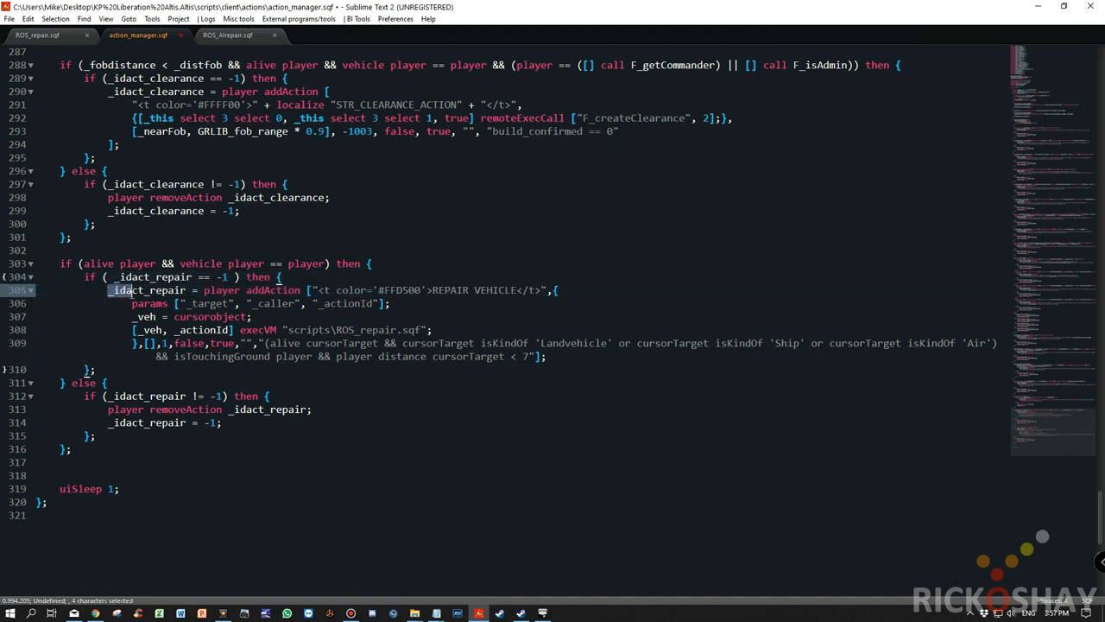
{"action": "left_click_drag", "start_coordinate": [118, 290], "coordinate": [549, 356]}
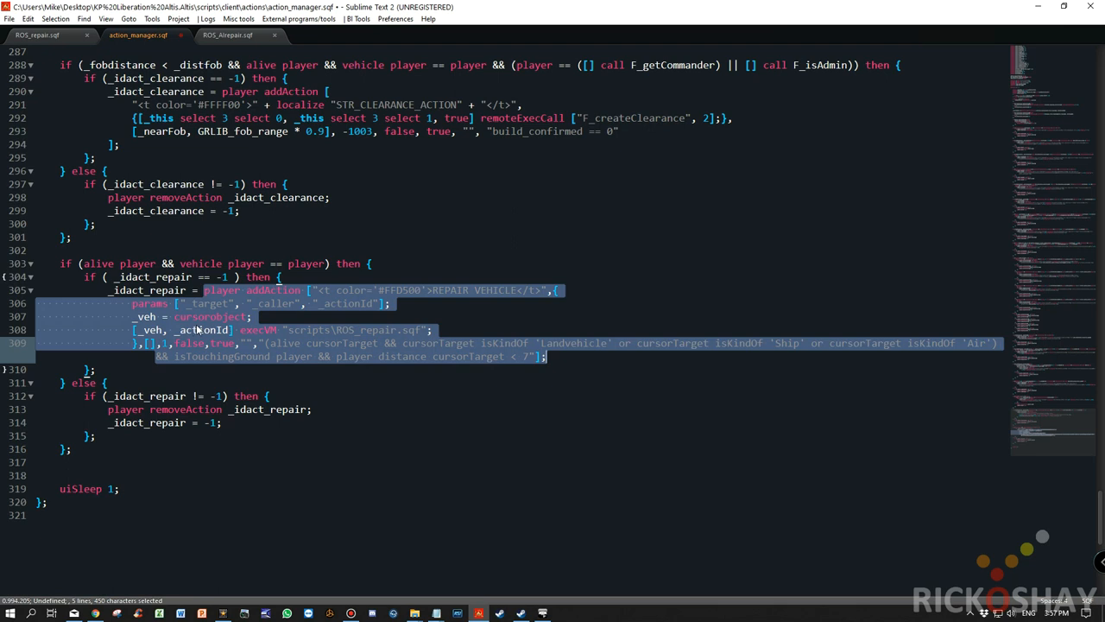
{"action": "mouse_move", "coordinate": [197, 318]}
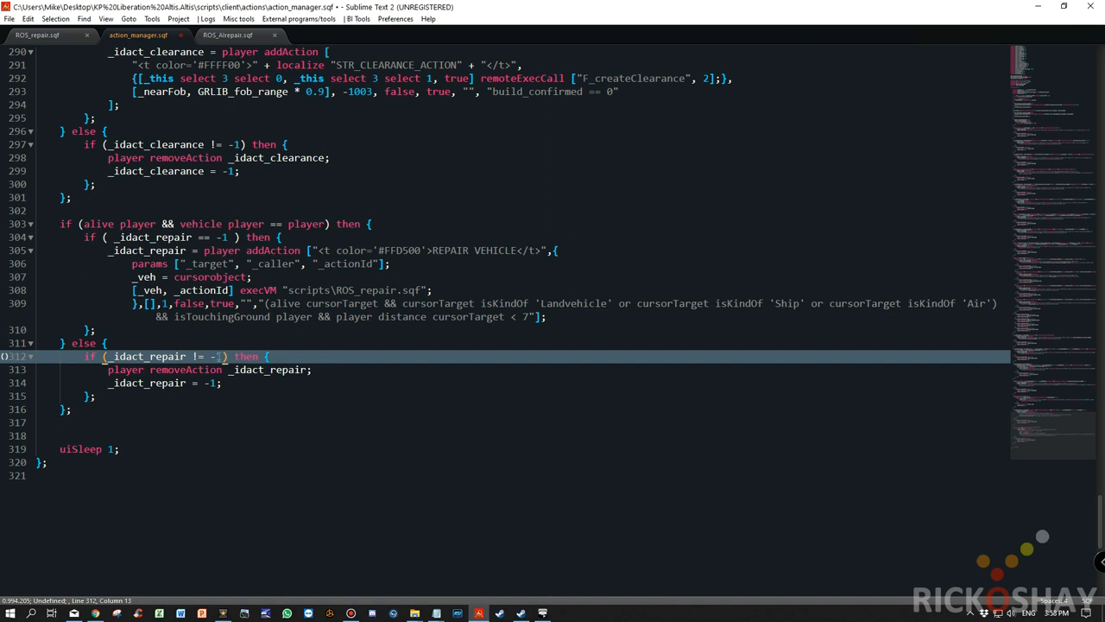
{"action": "left_click", "coordinate": [107, 370]}
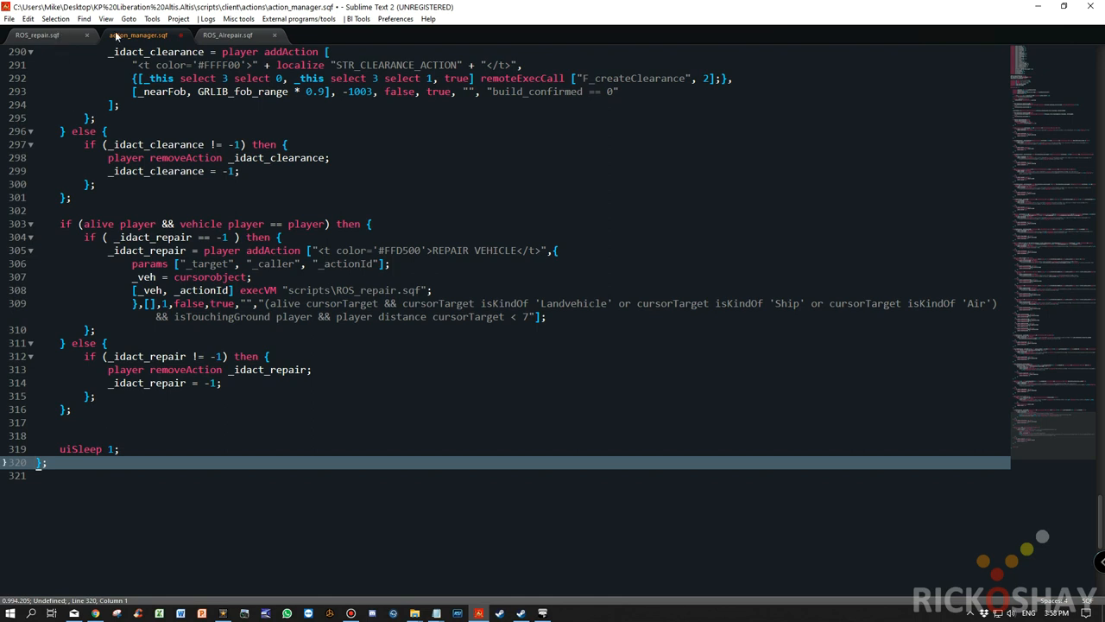
{"action": "key", "text": "ctrl+s"}
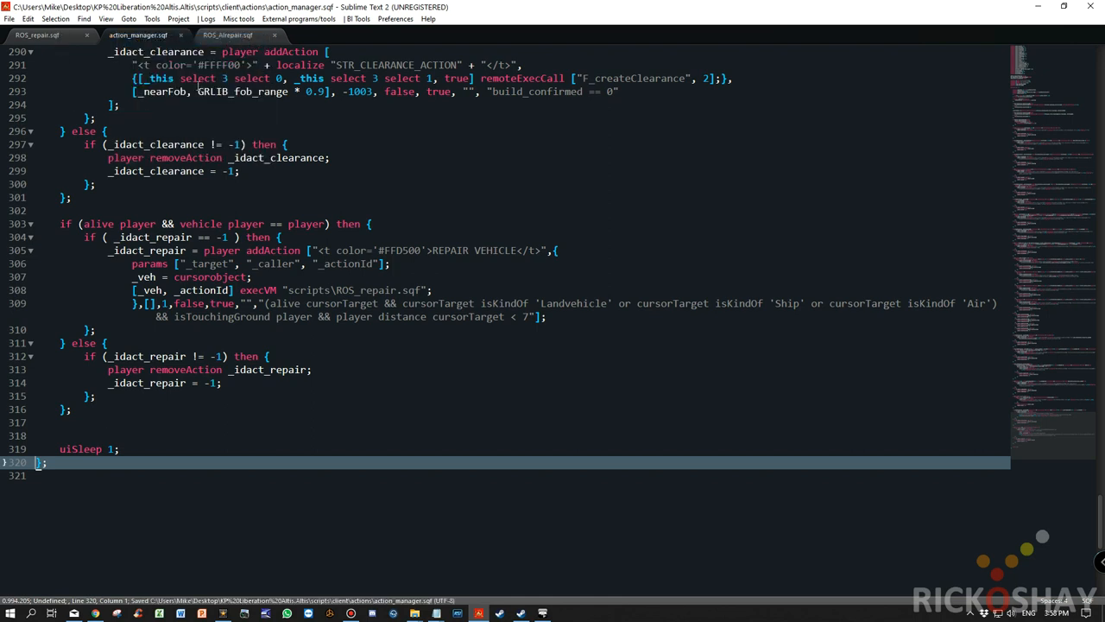
Step: Close the editor and ROS_repair window, then go up to the KP Liberation Altis mission root
{"action": "left_click", "coordinate": [228, 34]}
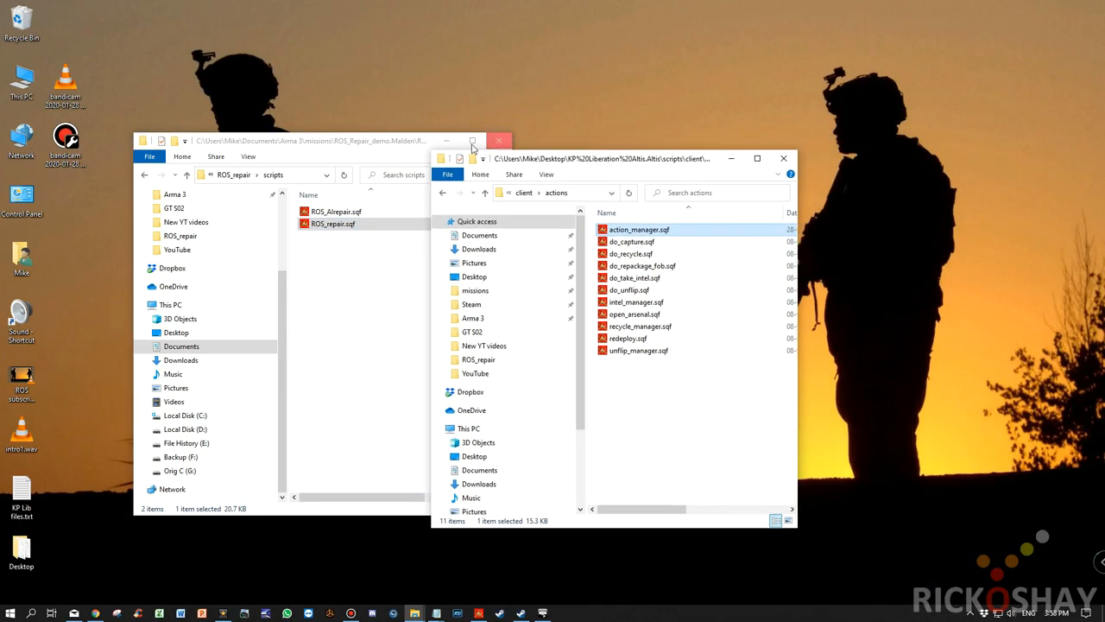
{"action": "left_click", "coordinate": [499, 140]}
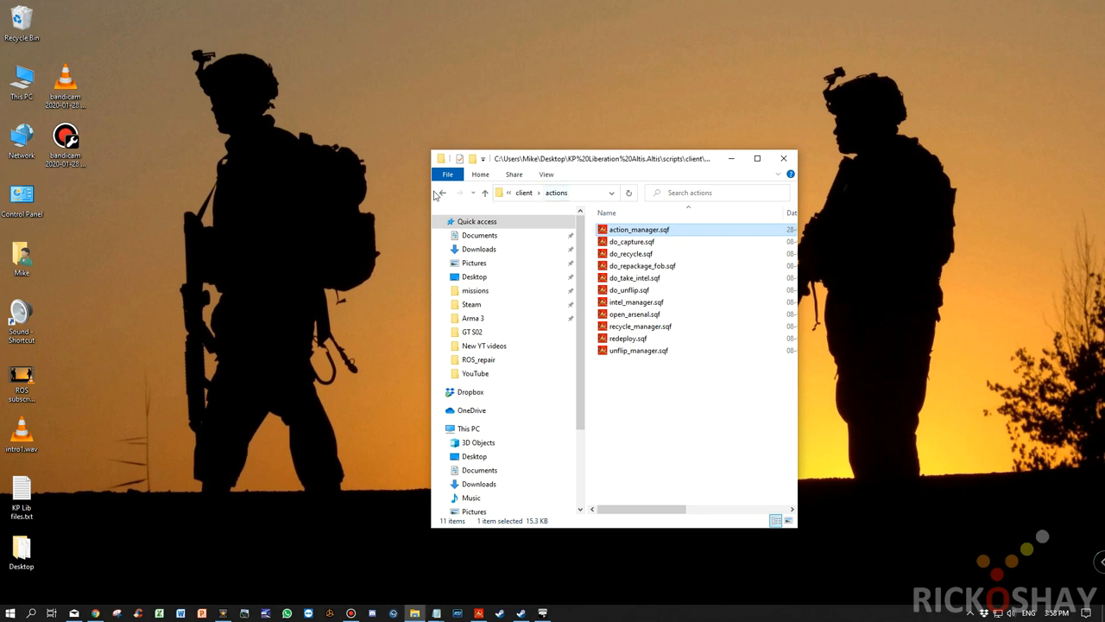
{"action": "left_click", "coordinate": [442, 194]}
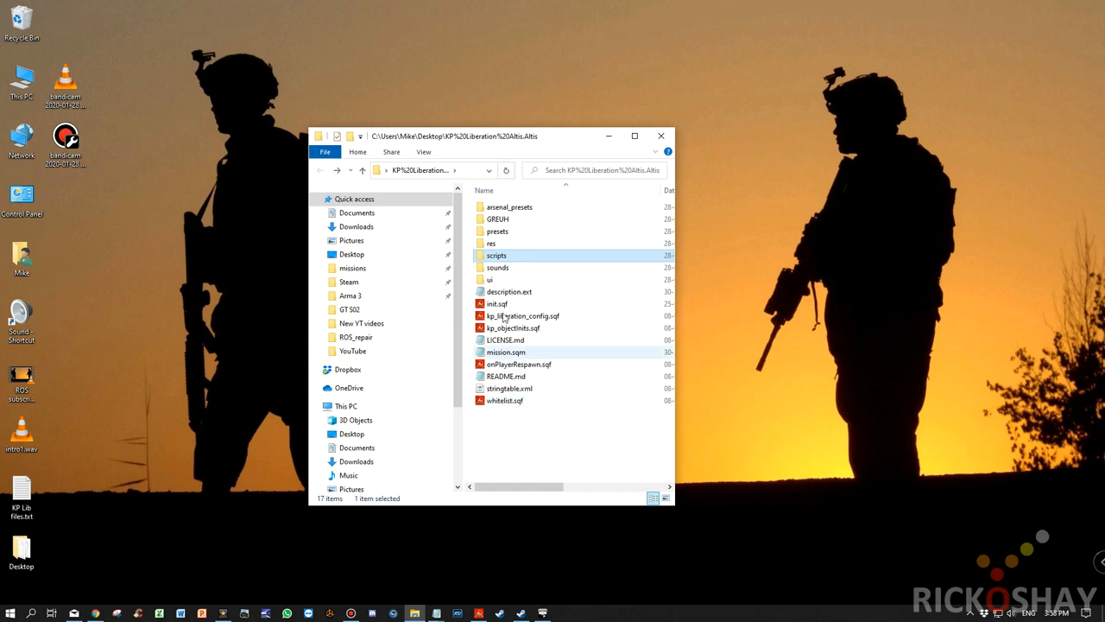
{"action": "mouse_move", "coordinate": [510, 278]}
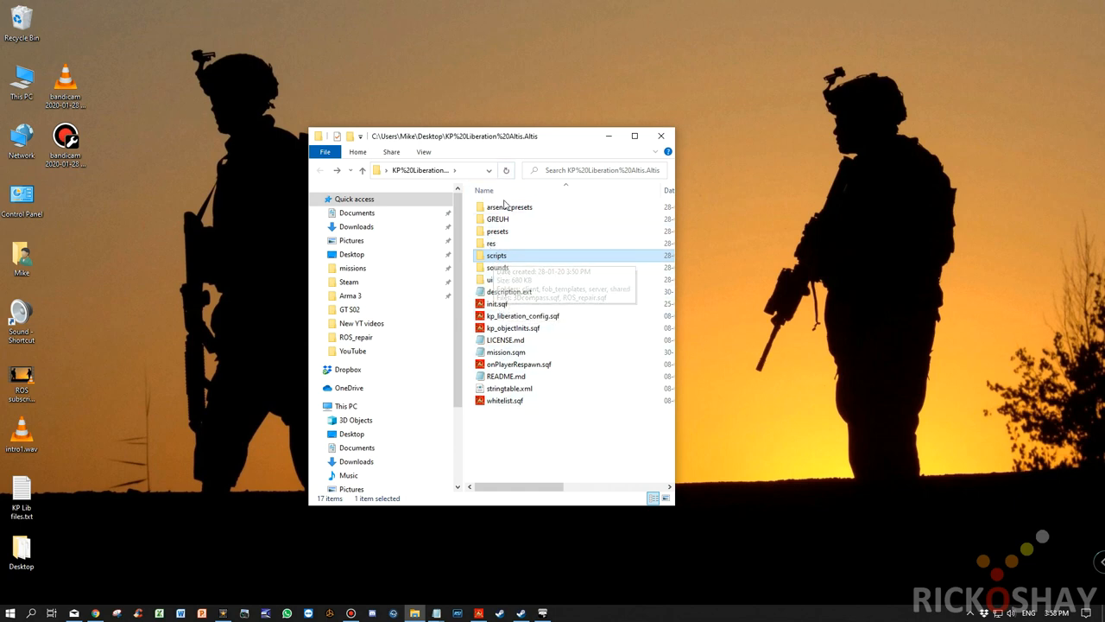
{"action": "mouse_move", "coordinate": [508, 207]}
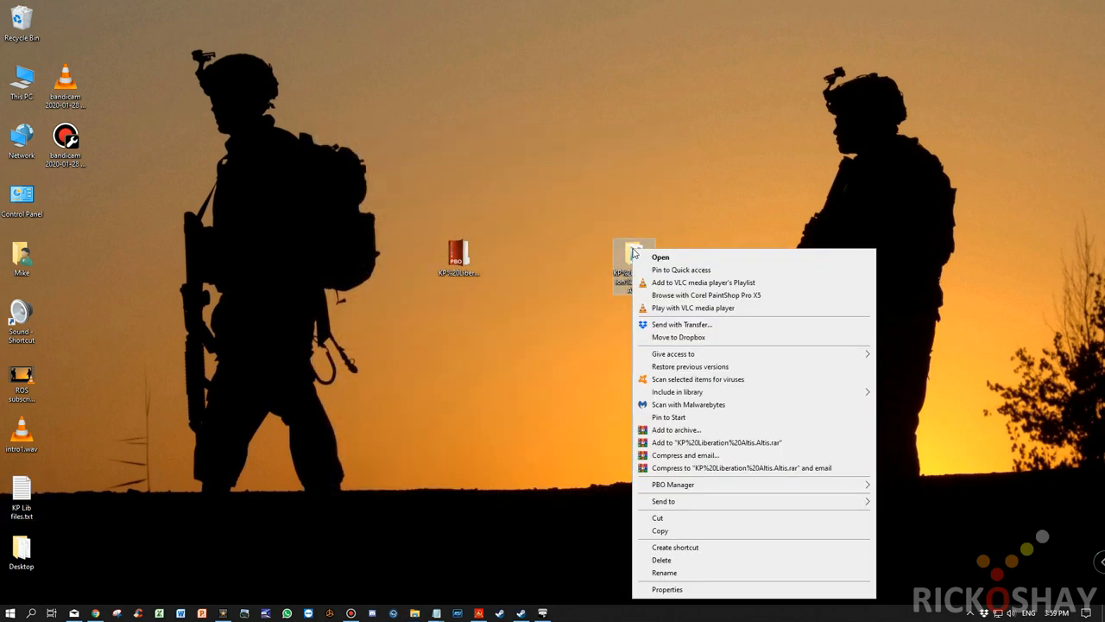
{"action": "mouse_move", "coordinate": [699, 408]}
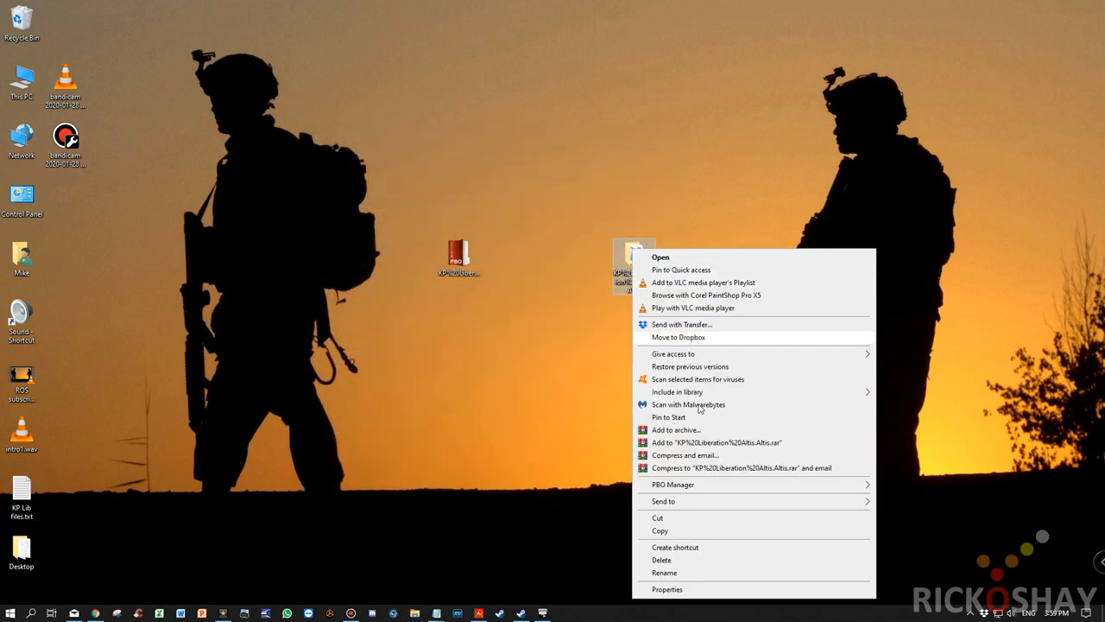
{"action": "mouse_move", "coordinate": [673, 484]}
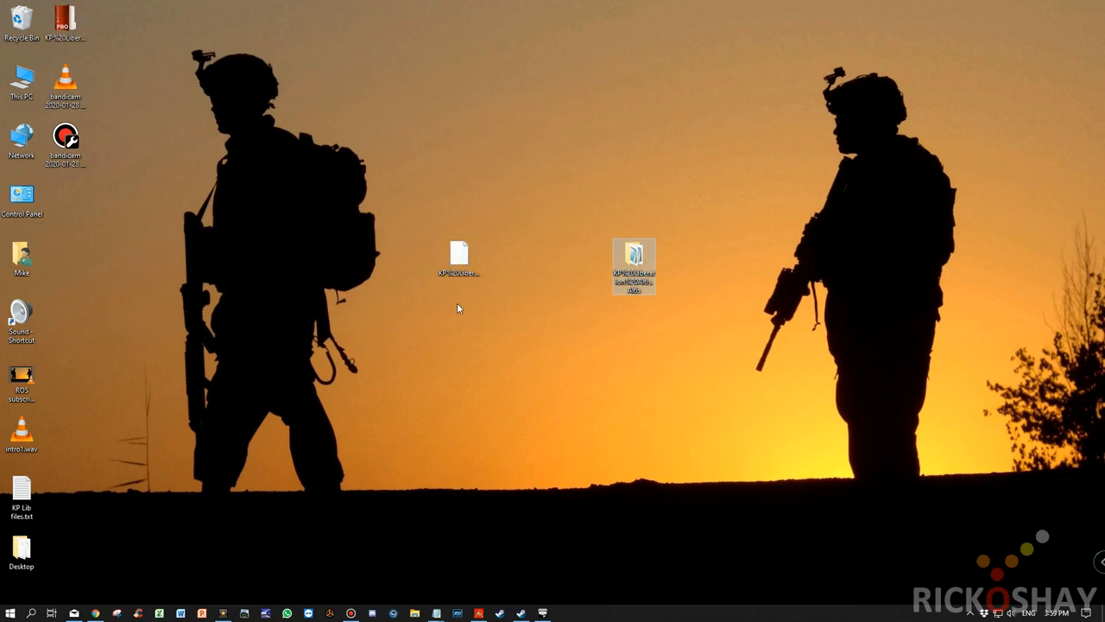
{"action": "mouse_move", "coordinate": [462, 290]}
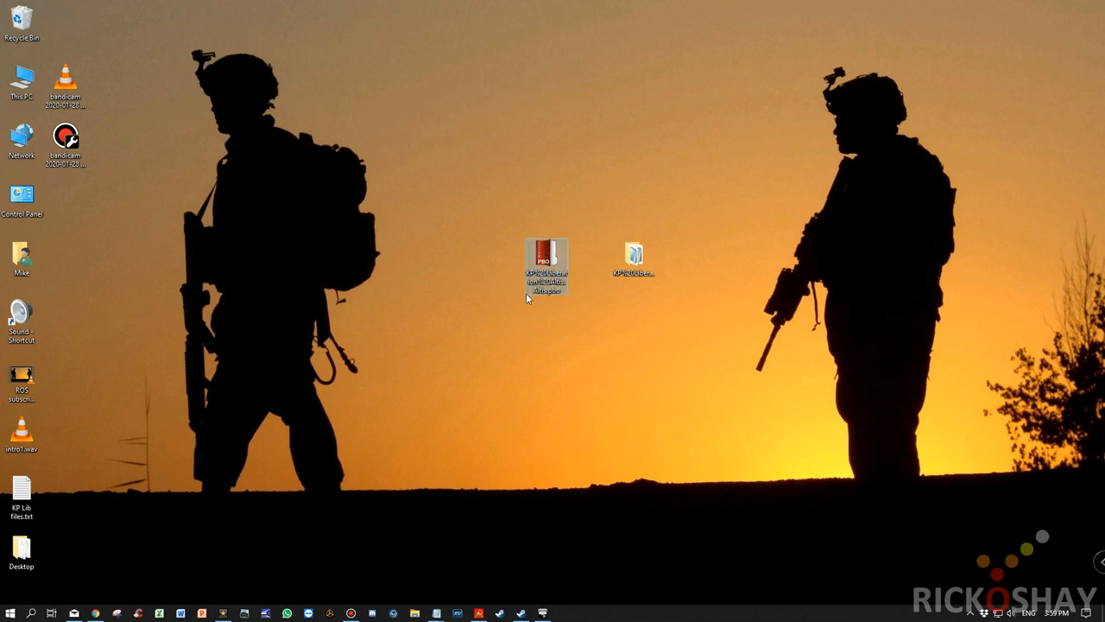
{"action": "mouse_move", "coordinate": [544, 276]}
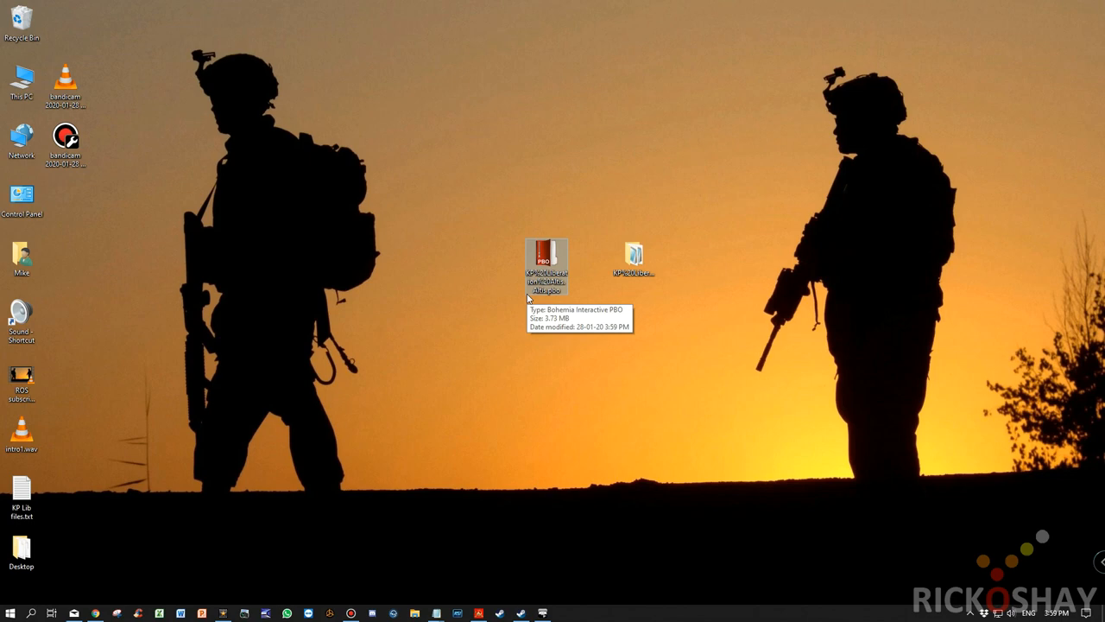
{"action": "mouse_move", "coordinate": [504, 326]}
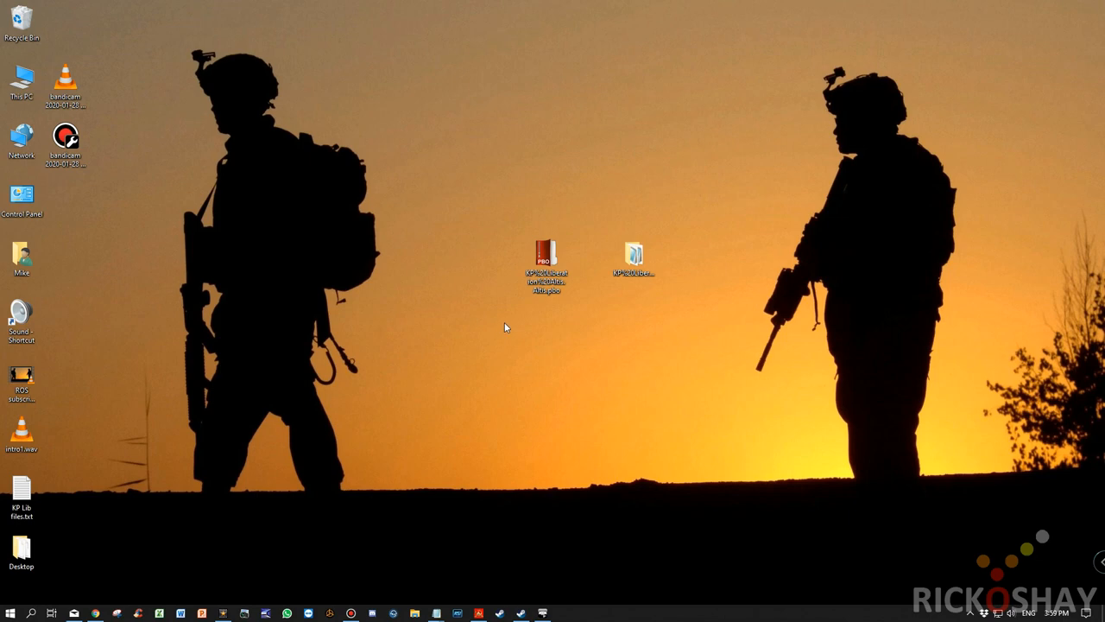
{"action": "mouse_move", "coordinate": [400, 430]}
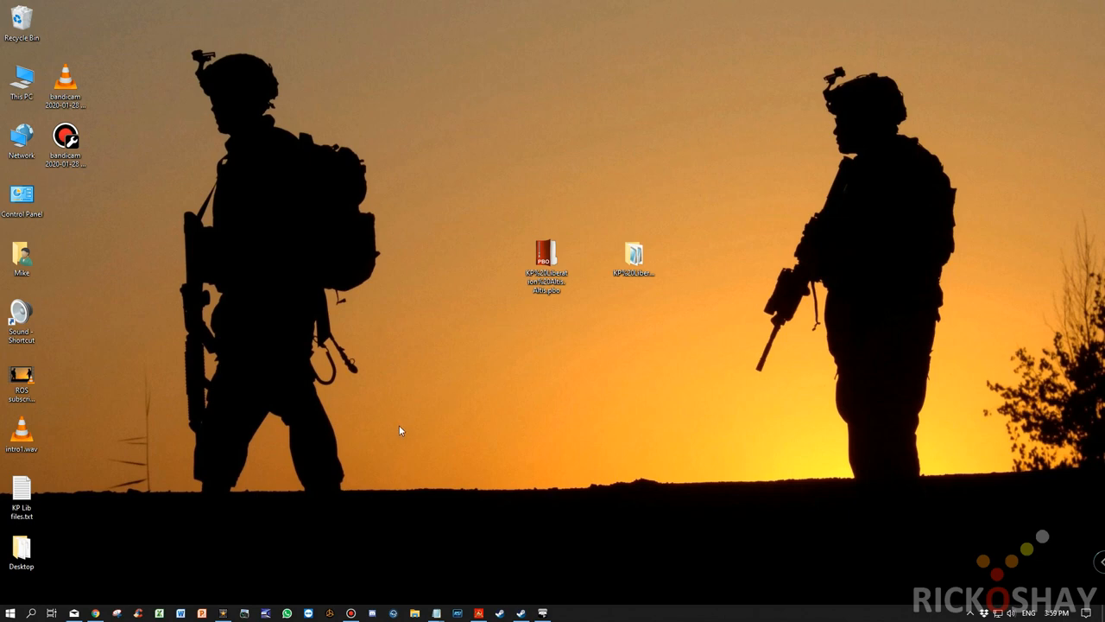
{"action": "mouse_move", "coordinate": [394, 429]}
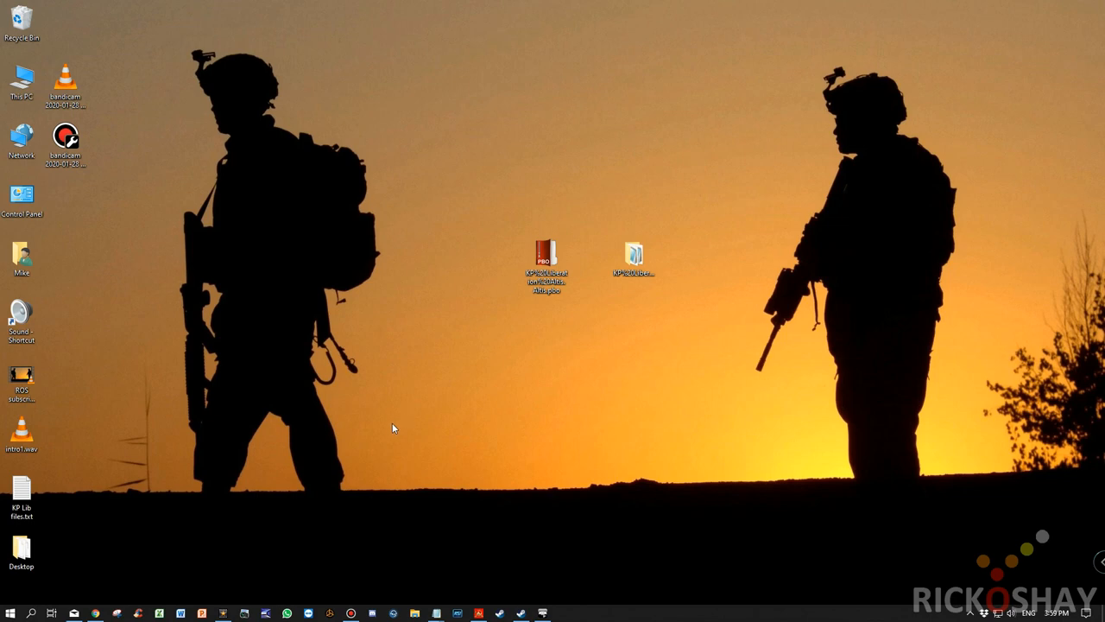